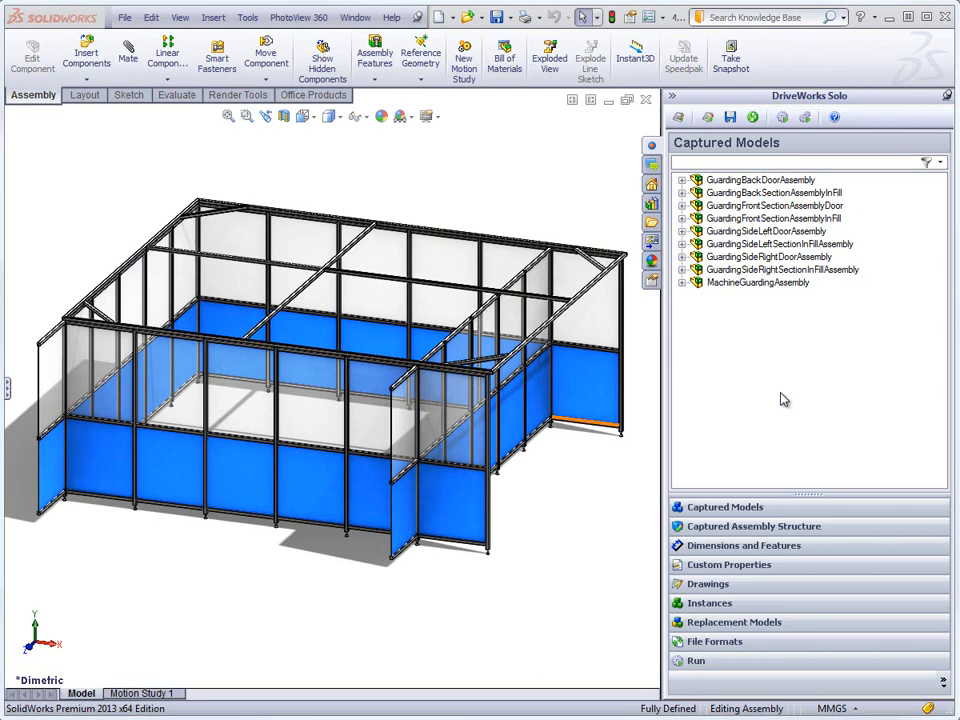
mouse_move(793, 178)
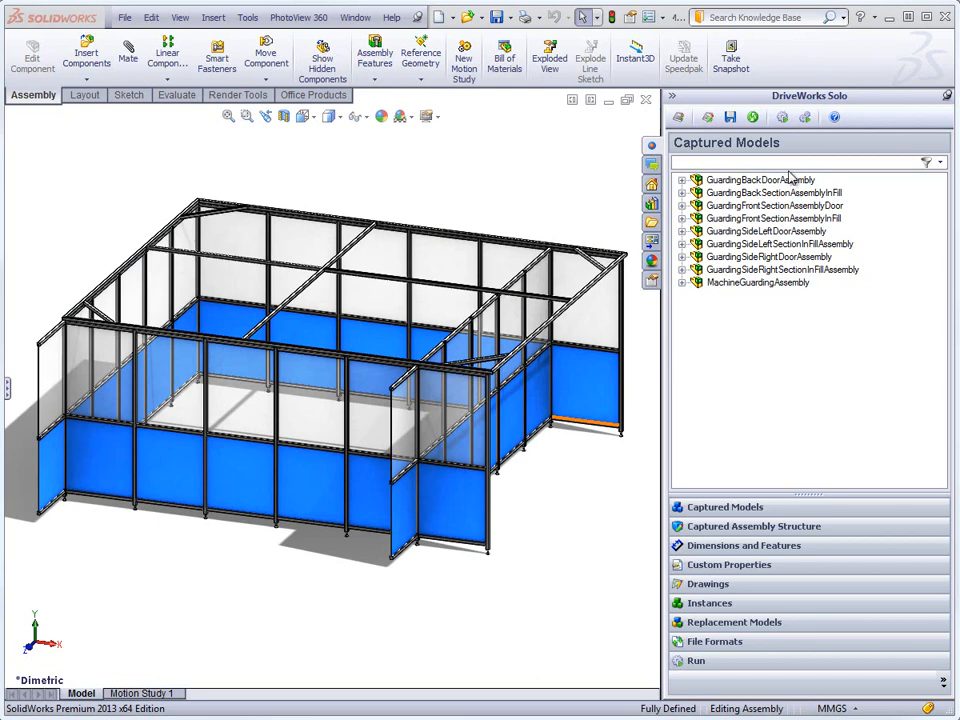
Step: Start a new DriveWorks Solo specification for the guard and answer the Save Project prompt
left_click(782, 117)
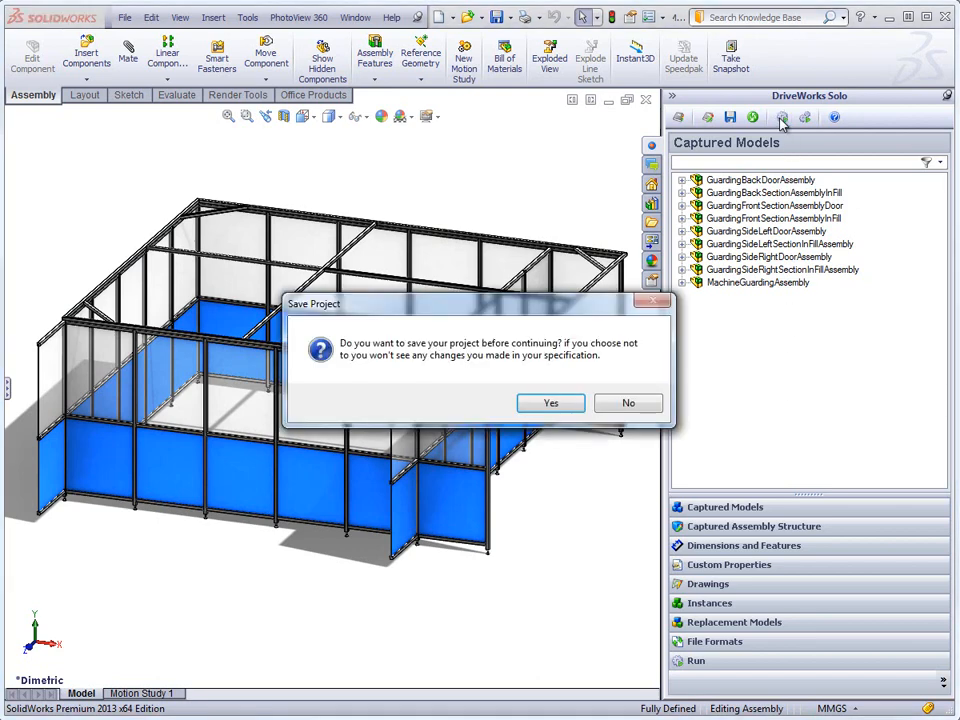
left_click(628, 402)
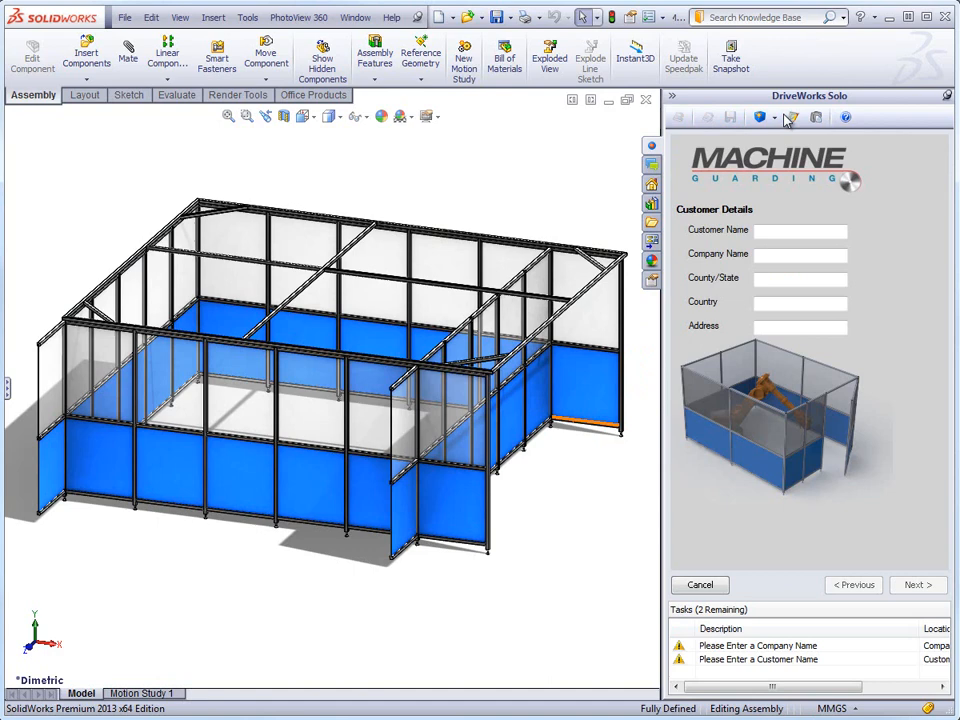
Step: Enter customer Phil, company DriveWorks, county Cheshire, country UK, address the Barleystore
left_click(800, 229)
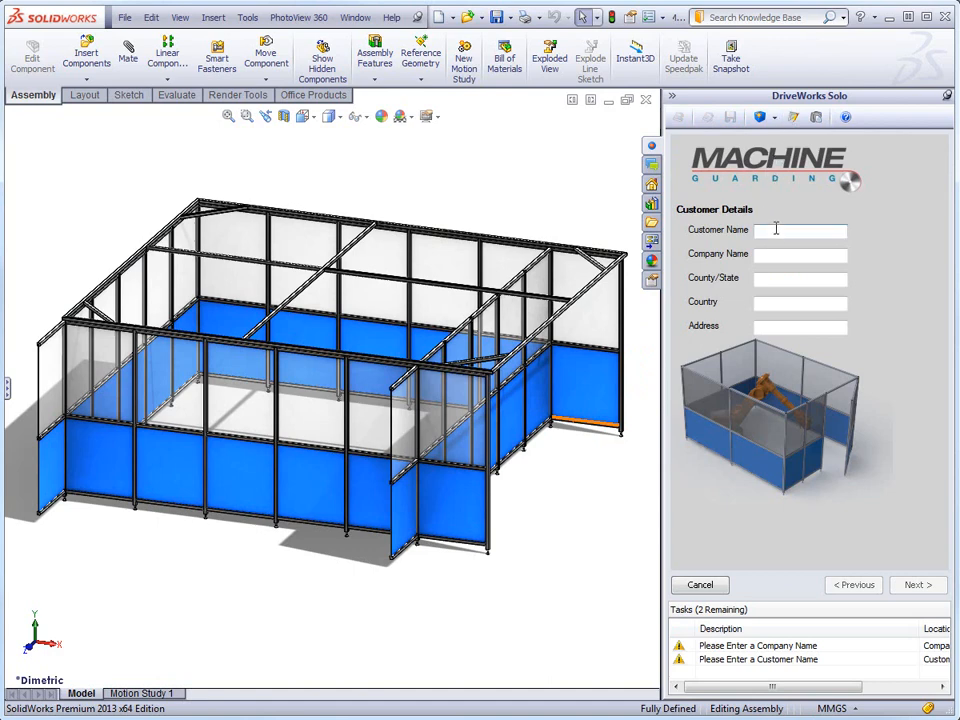
type("Phil")
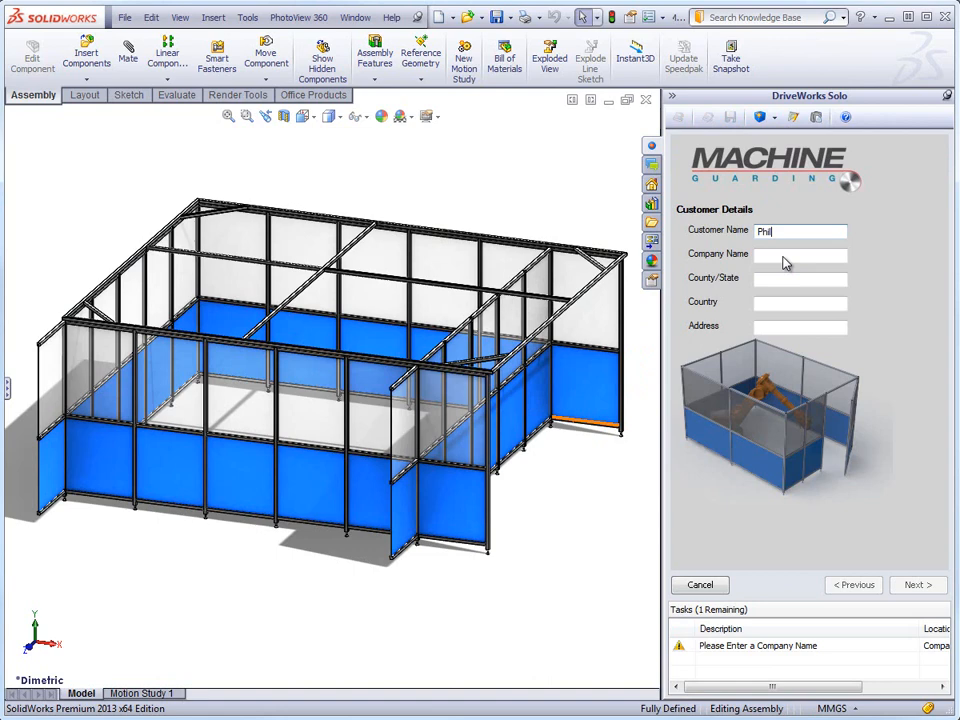
type("DriveWorks")
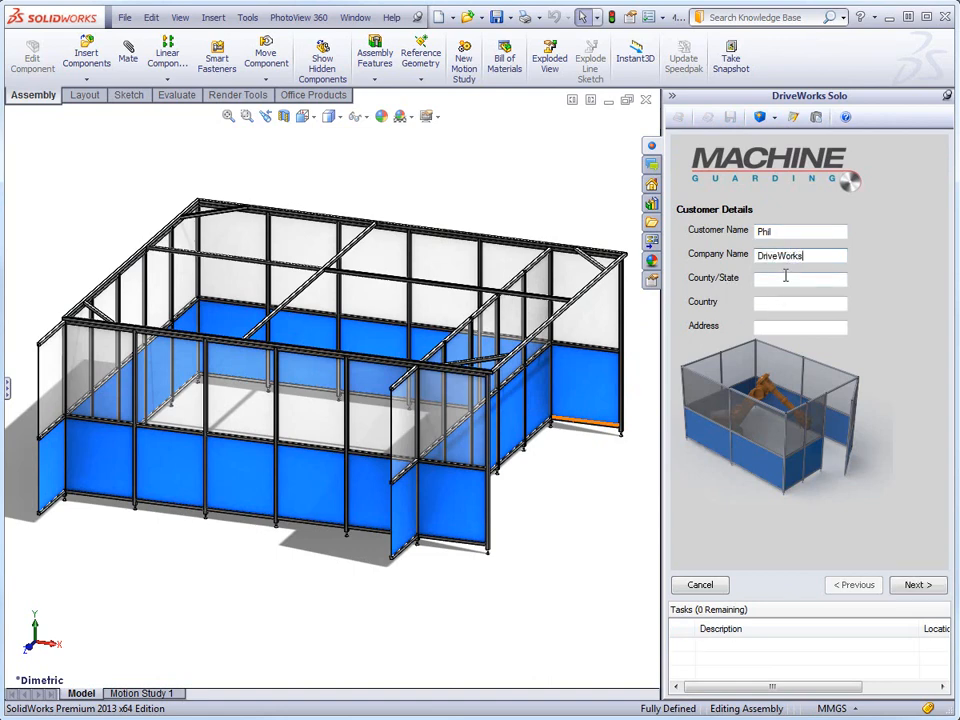
type("Cheshire")
left_click(800, 302)
type("U")
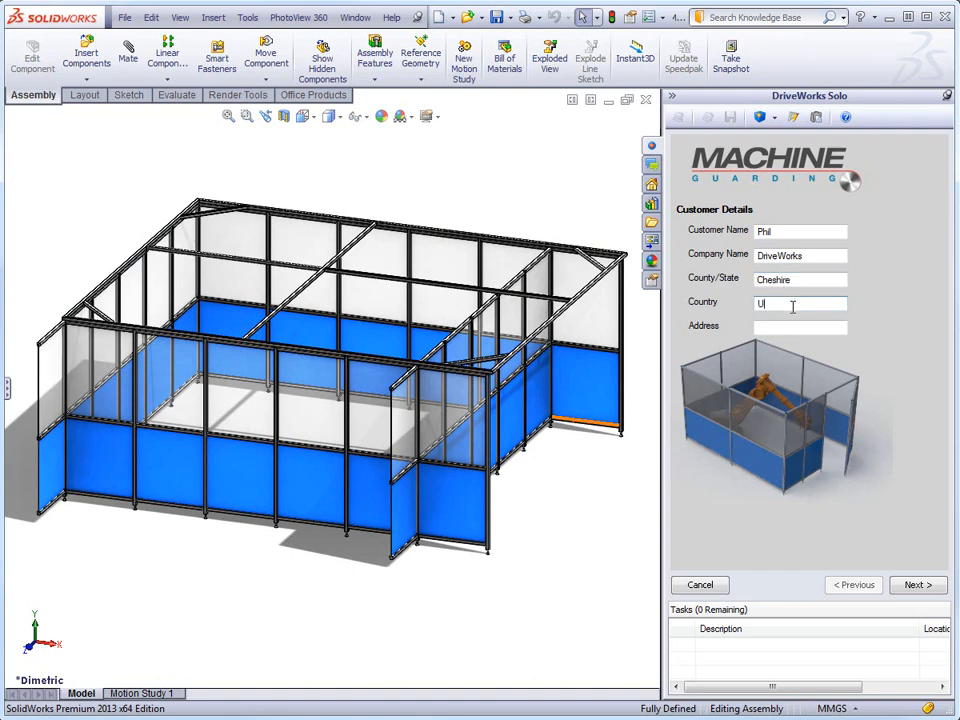
type("K")
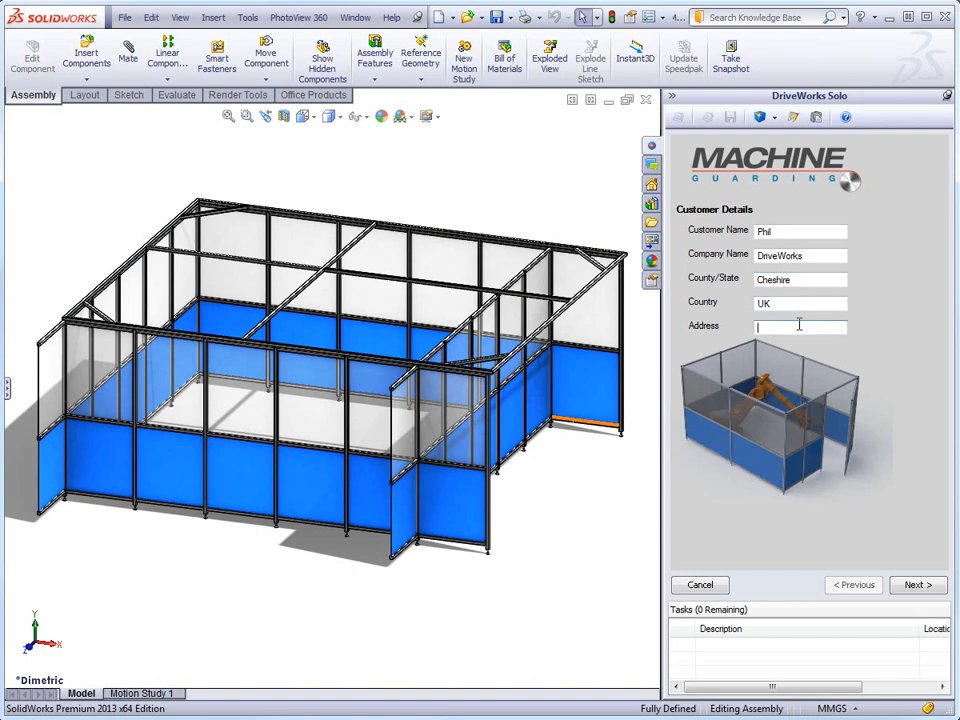
type("the Barleys,")
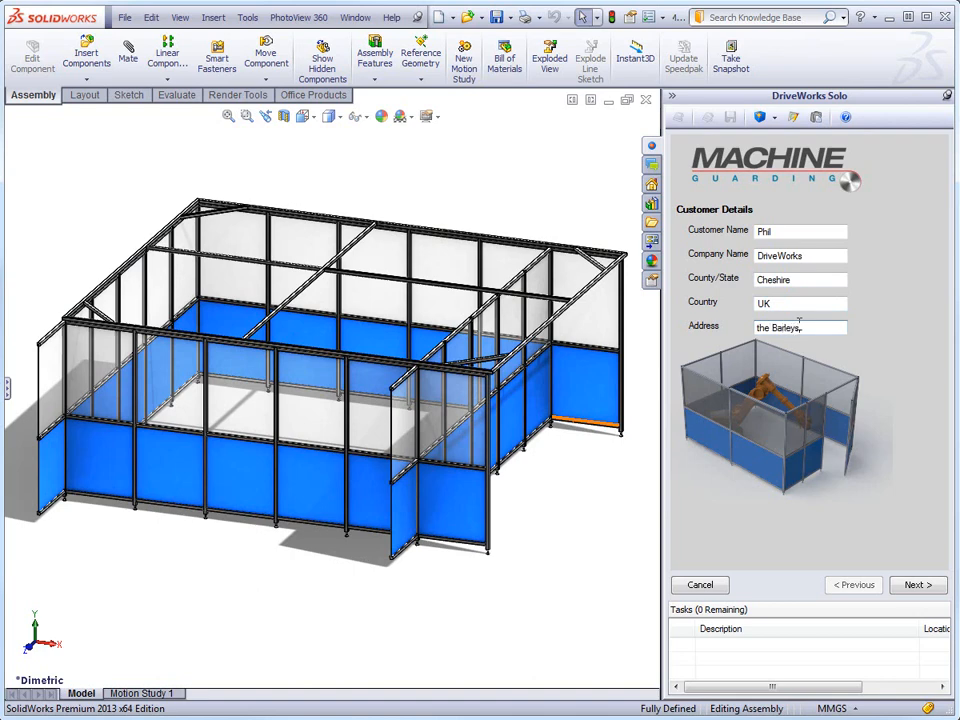
type("ore")
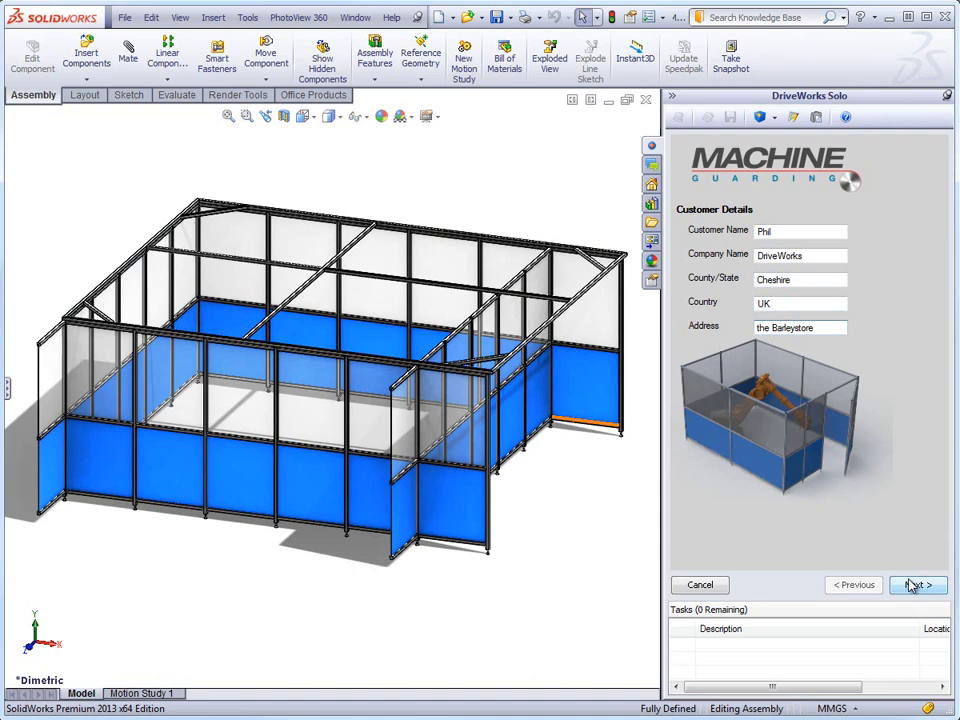
Step: Set frame height 2750, width 5000, depth 4000, leaving Light Guard Protected off
left_click(915, 585)
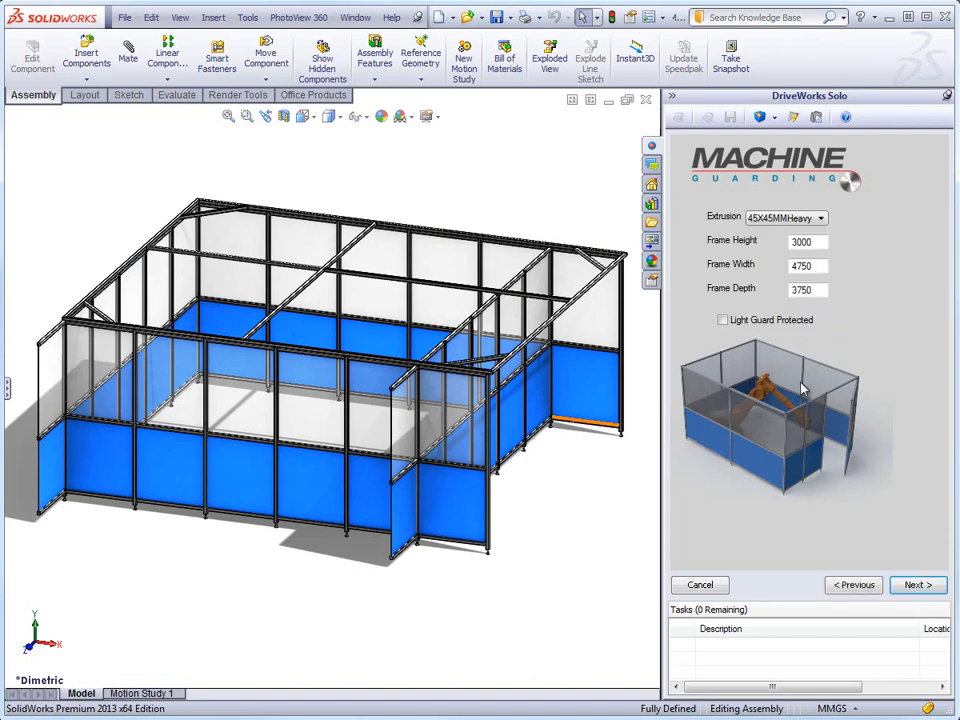
triple_click(805, 242)
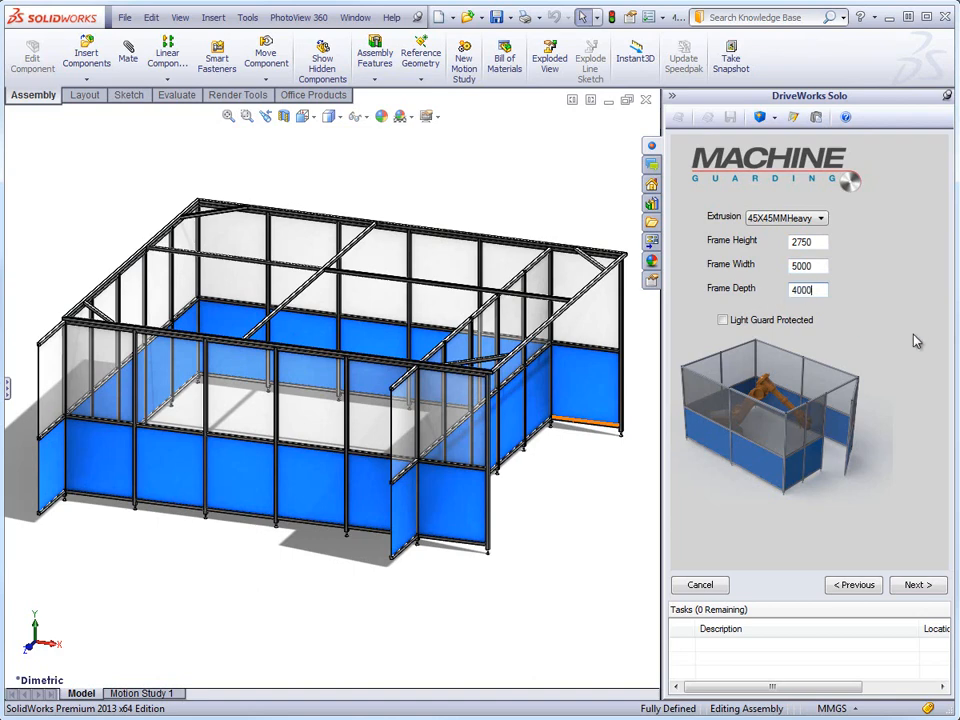
left_click(723, 320)
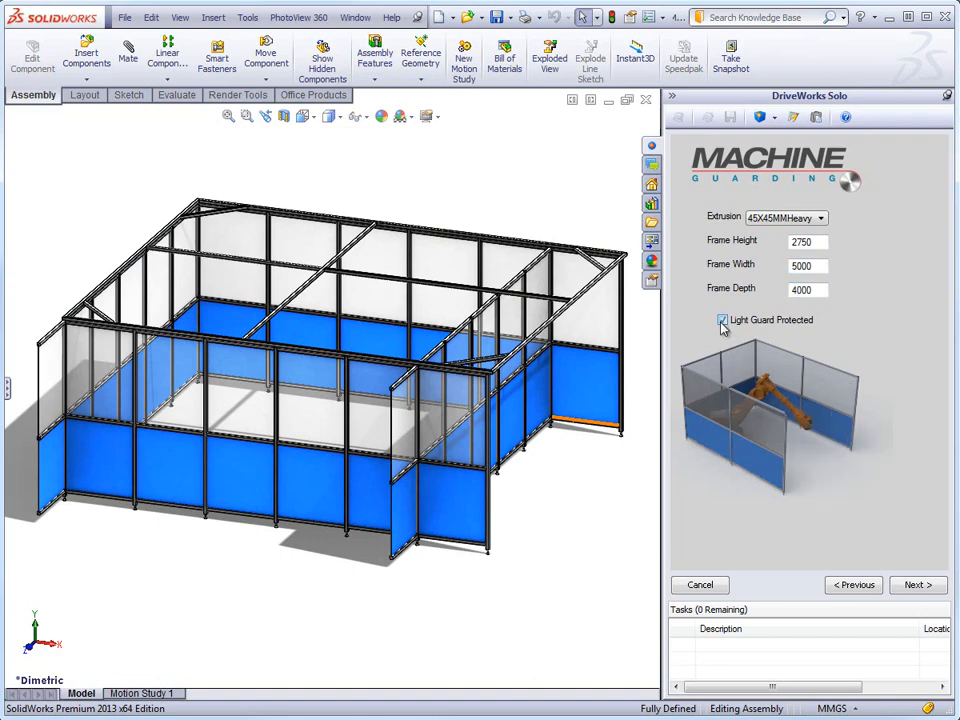
left_click(722, 320)
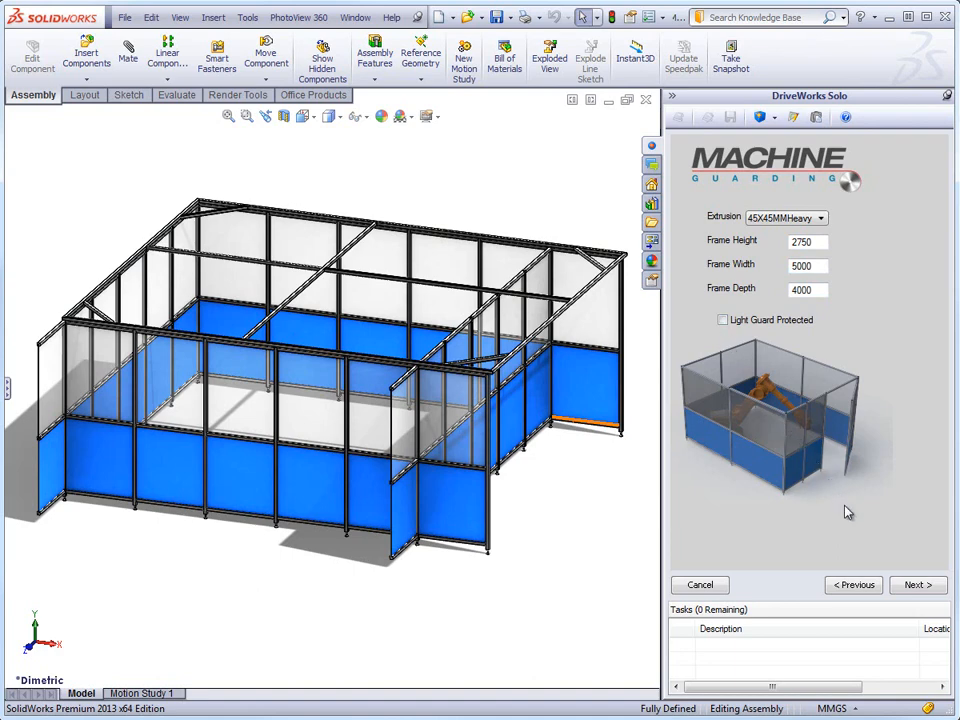
mouse_move(917, 585)
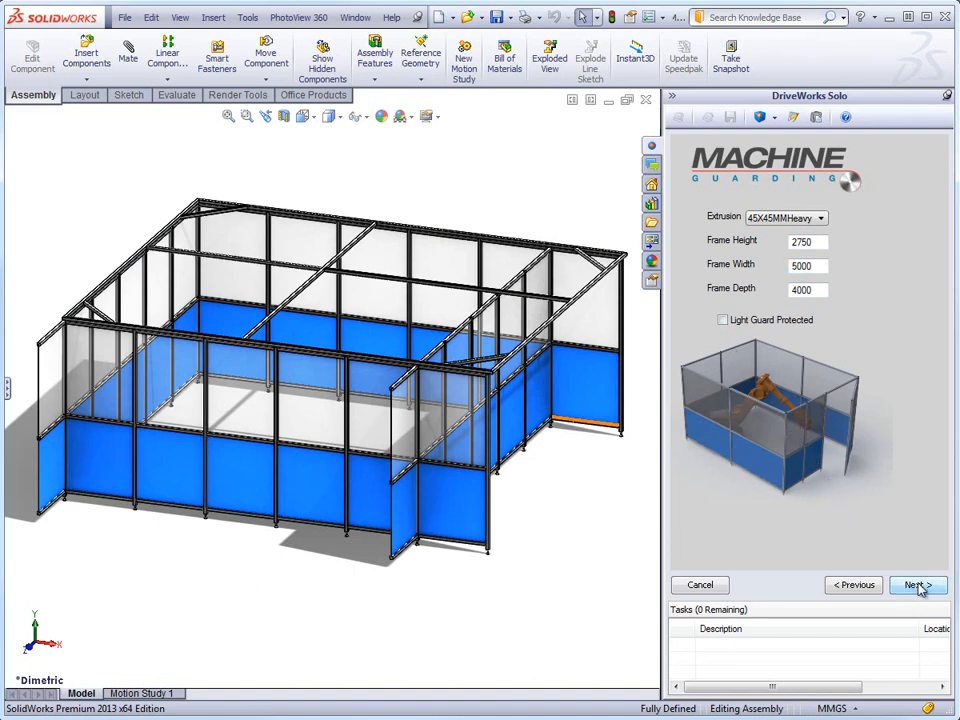
Step: Adjust the door position slider and choose No Door for the left and back sides
left_click(914, 585)
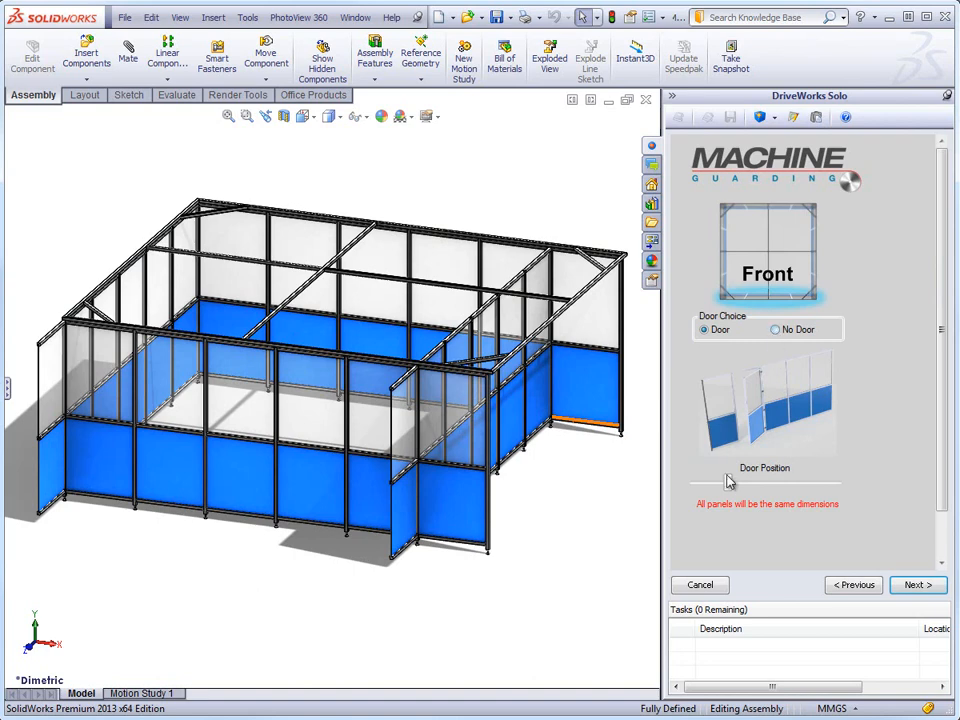
left_click_drag(725, 483, 805, 483)
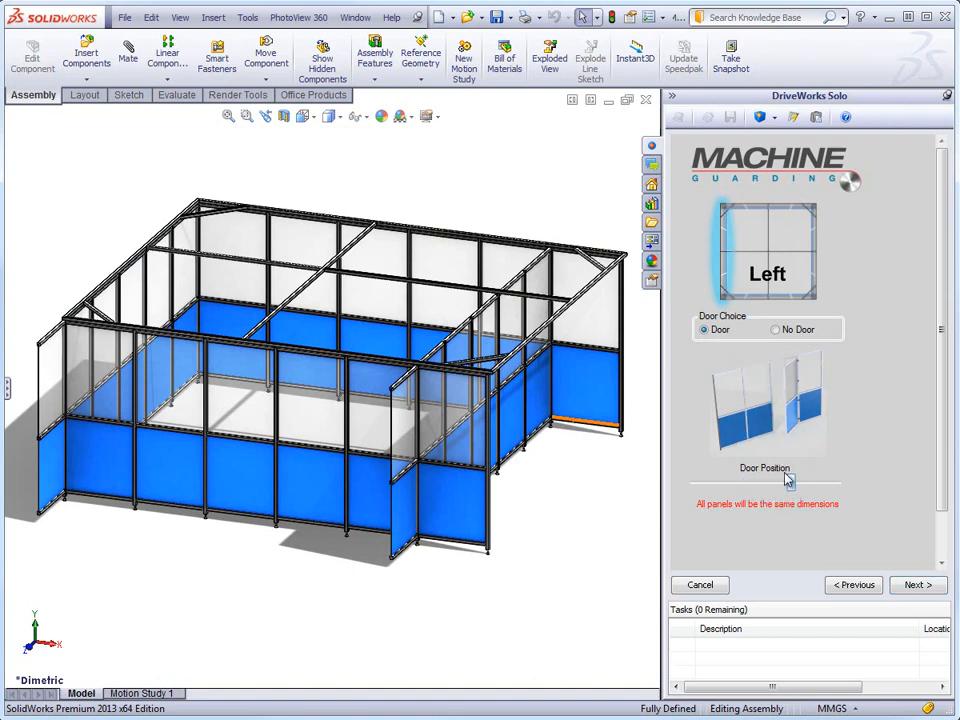
left_click(775, 330)
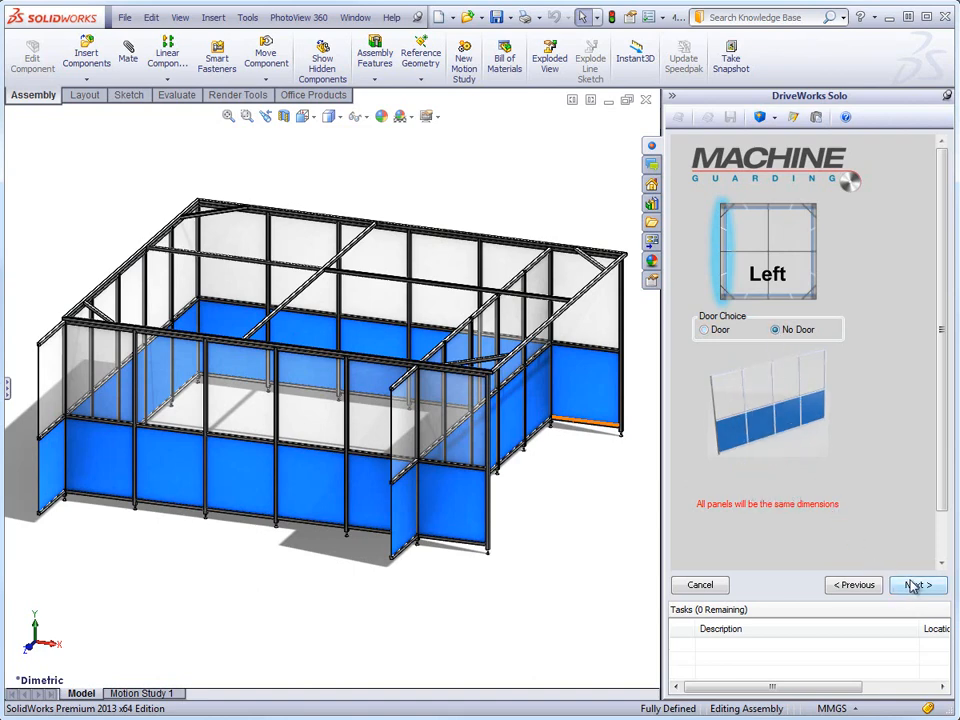
left_click(915, 585)
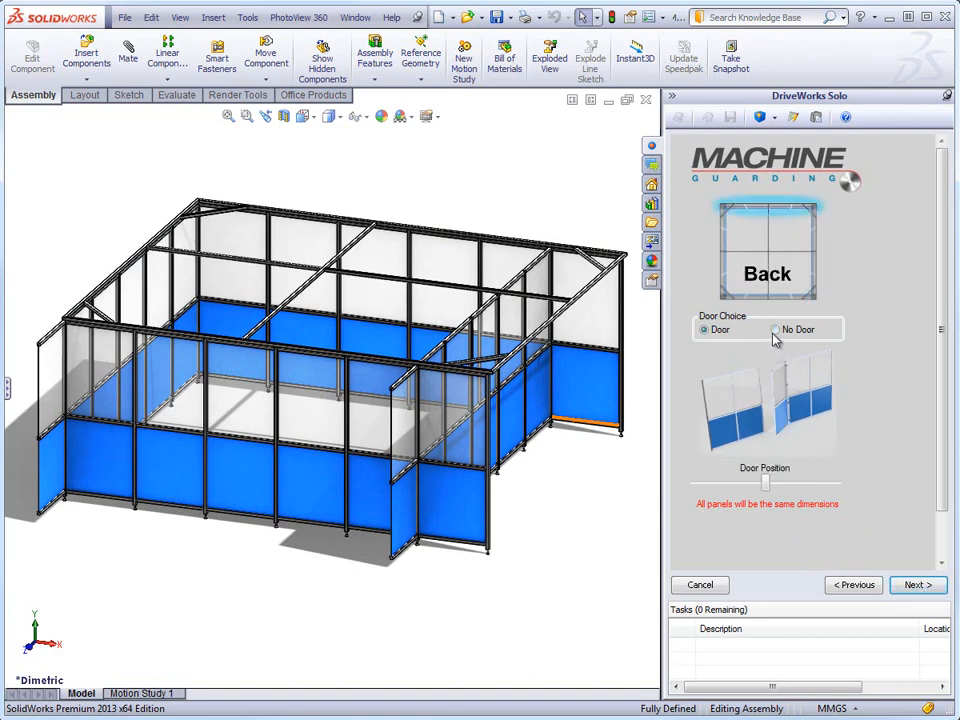
left_click(777, 329)
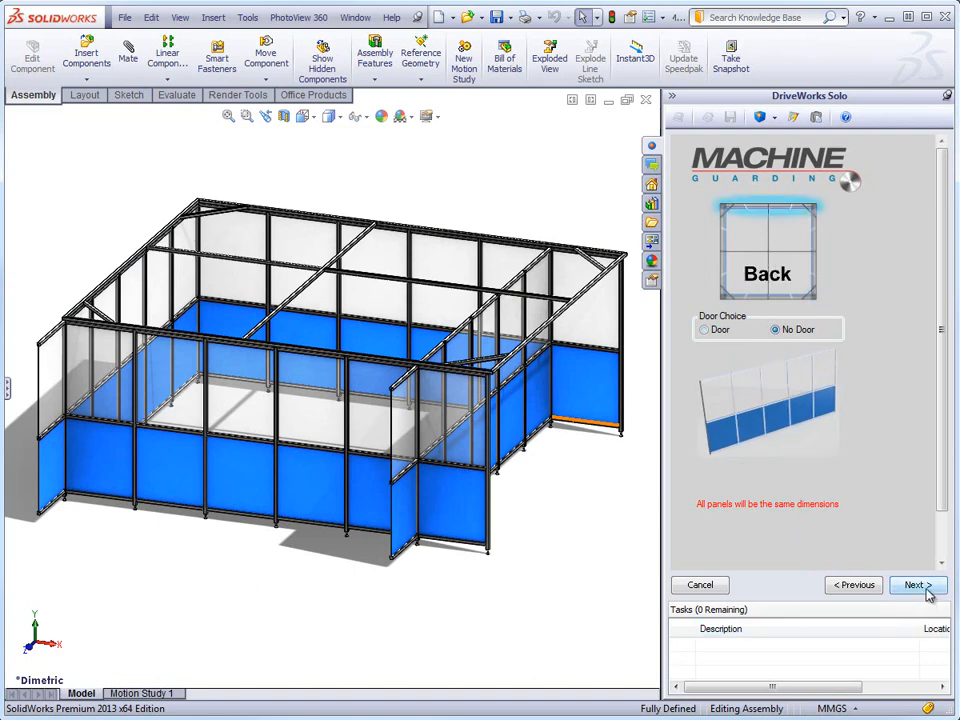
left_click(915, 585)
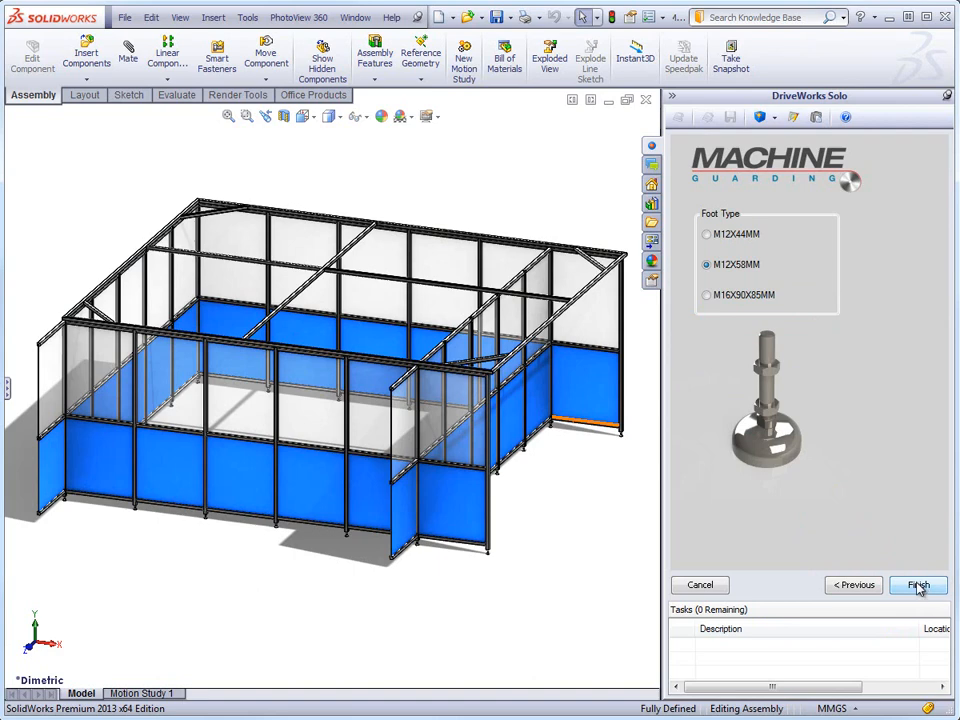
Step: Try M16X90X85MM feet, revert to M12X58MM, and generate the guard assembly
left_click(707, 294)
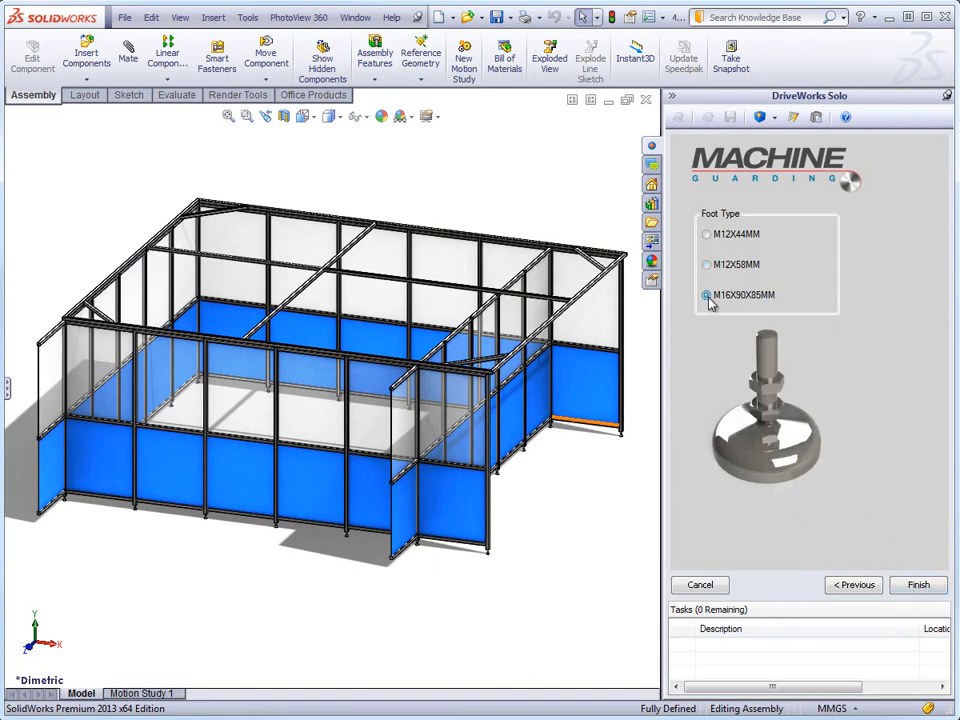
left_click(707, 264)
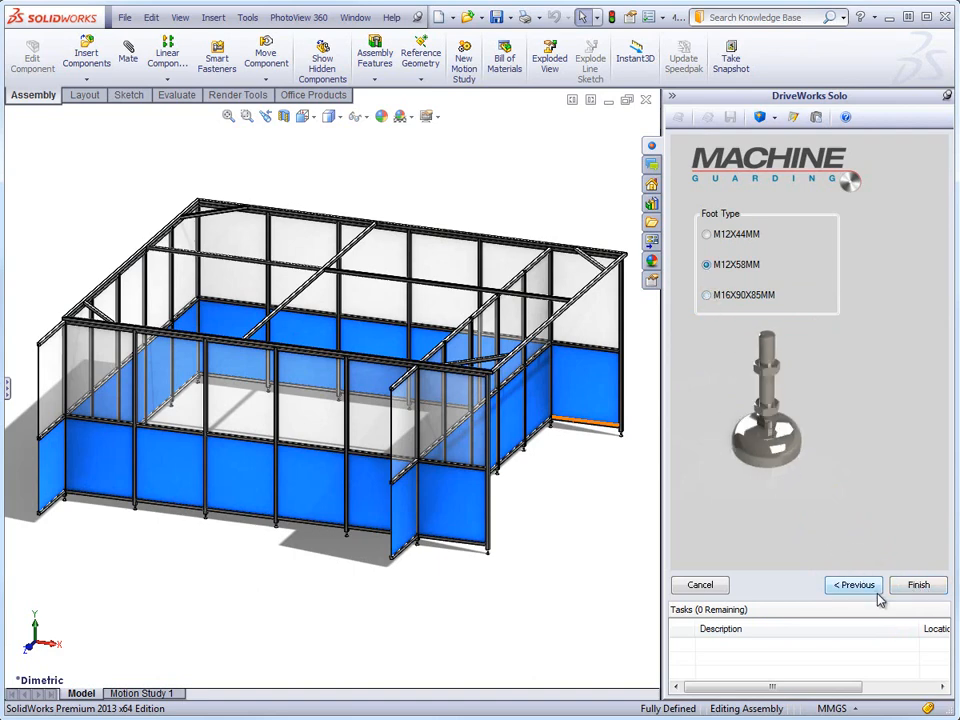
mouse_move(775, 163)
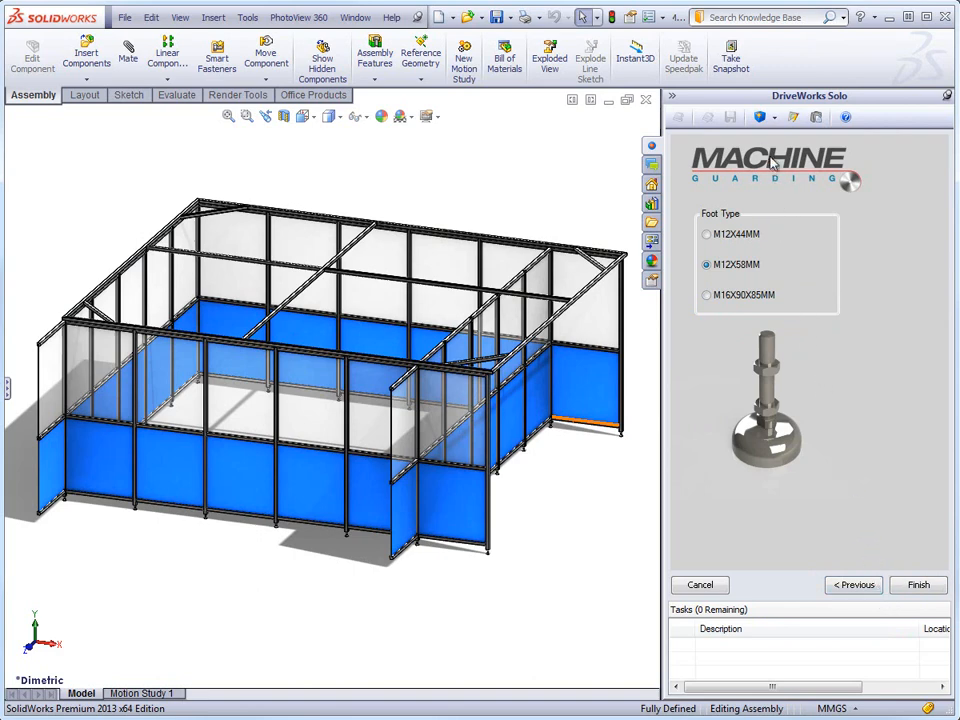
left_click(760, 118)
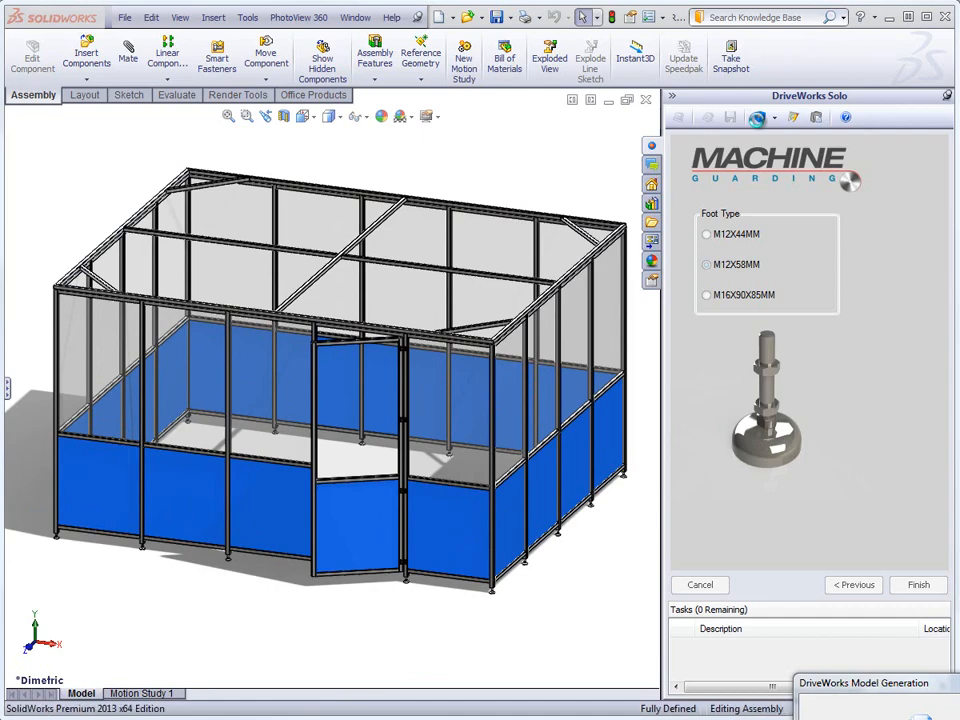
left_click(707, 264)
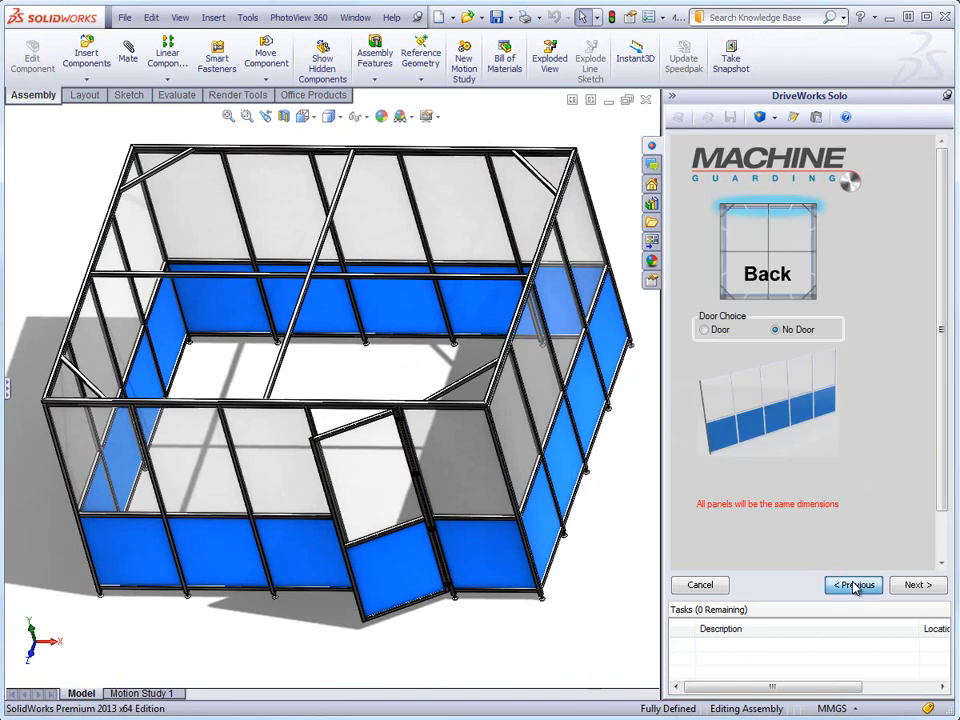
Step: Return to the frame page, set depth 5000, and page forward to the M12X58MM foot type
left_click(853, 585)
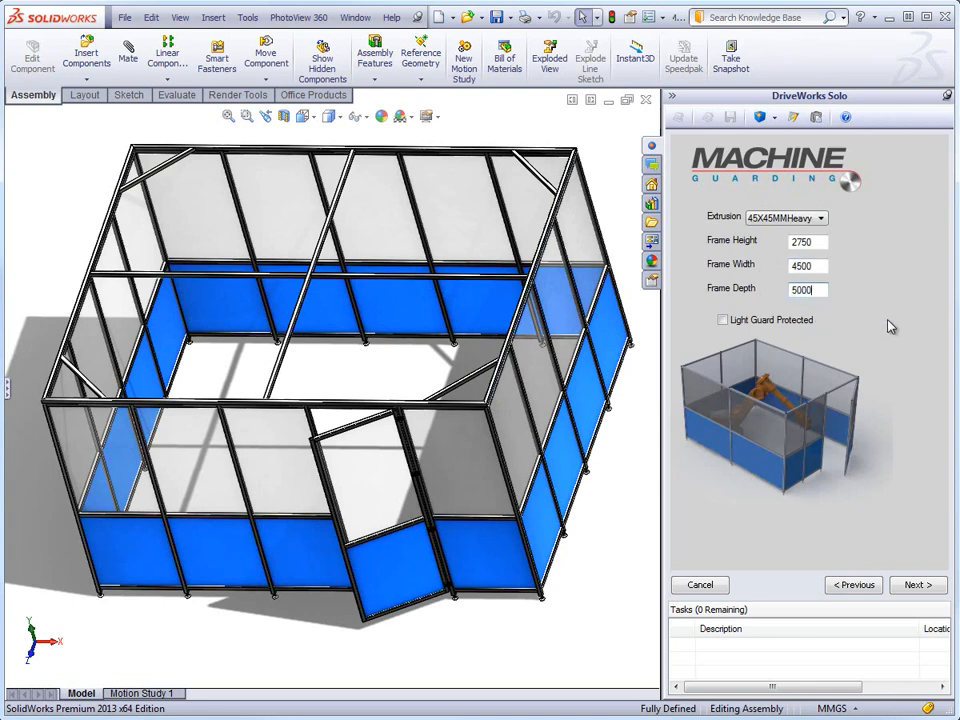
left_click(915, 585)
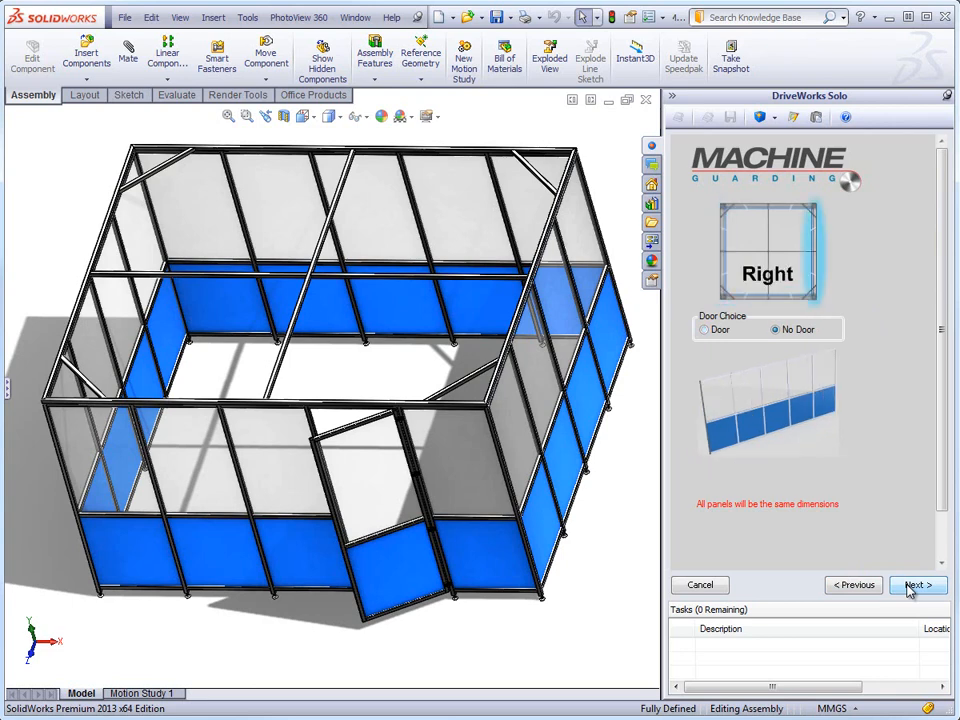
left_click(915, 585)
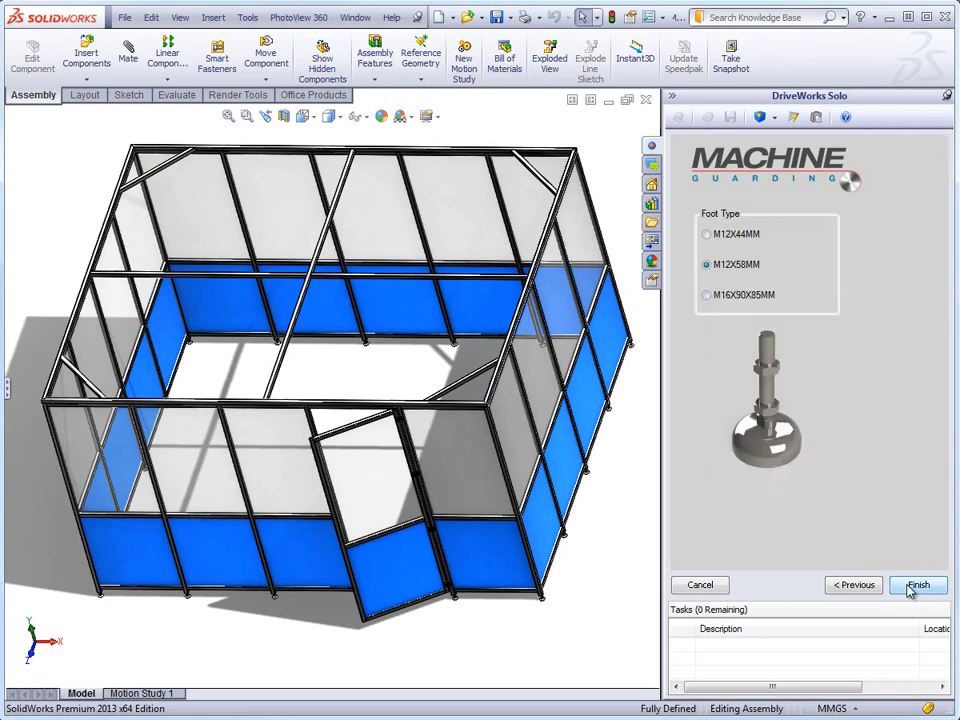
mouse_move(759, 118)
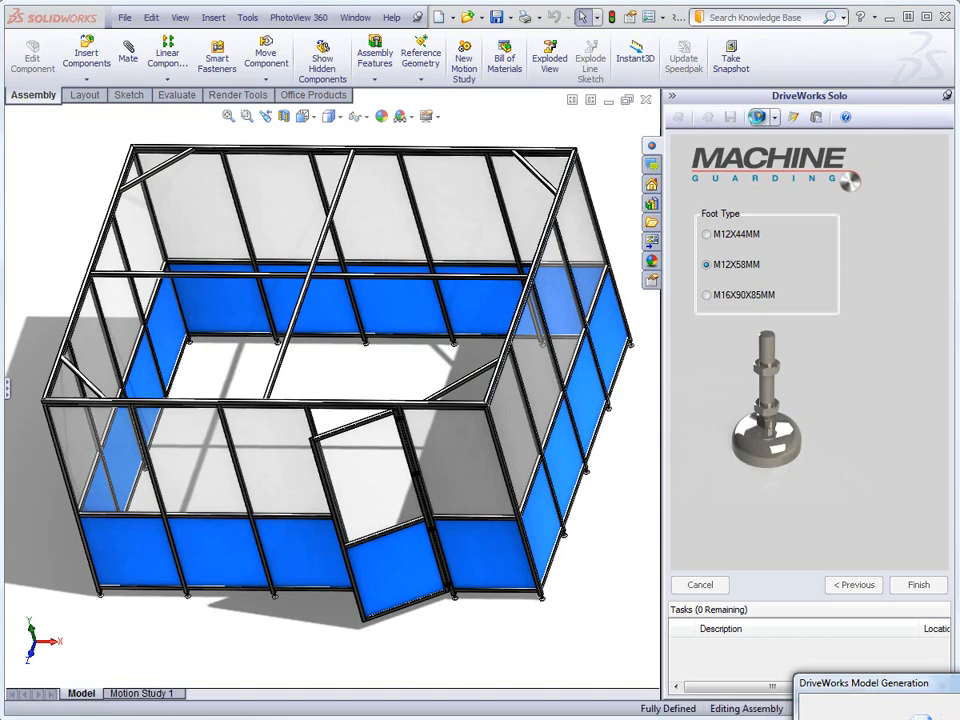
Step: Orbit the rebuilt 4500 by 5000 guard and open the list of drawings to preview
left_click_drag(350, 380, 300, 340)
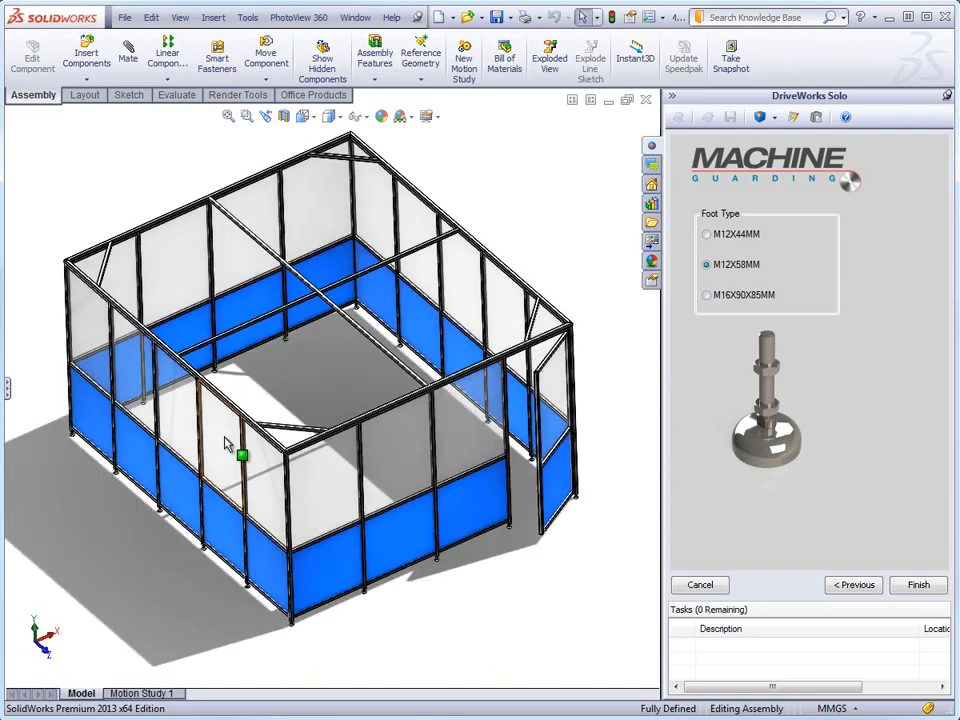
mouse_move(793, 117)
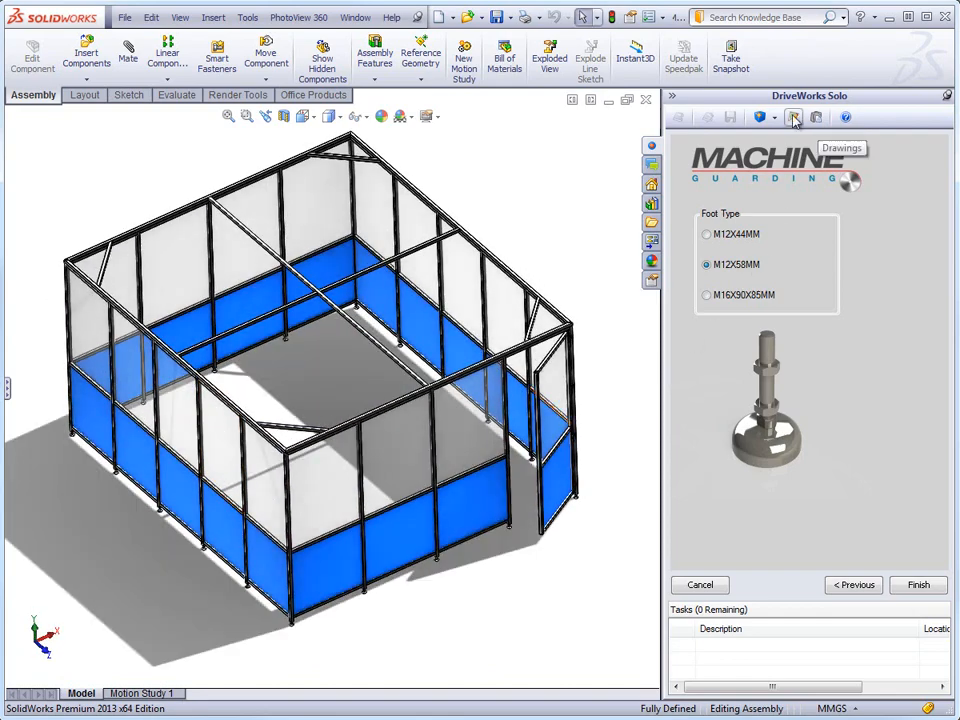
left_click(793, 118)
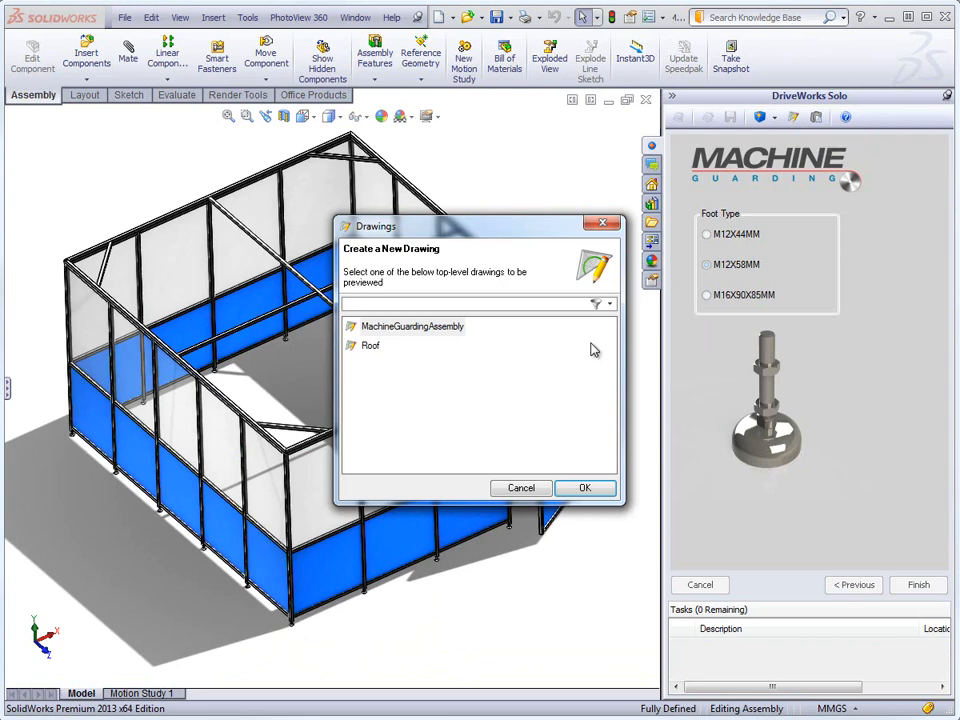
Step: Preview the MachineGuardingAssembly drawing, switching between Sheet1 and the BOM sheet
left_click(520, 488)
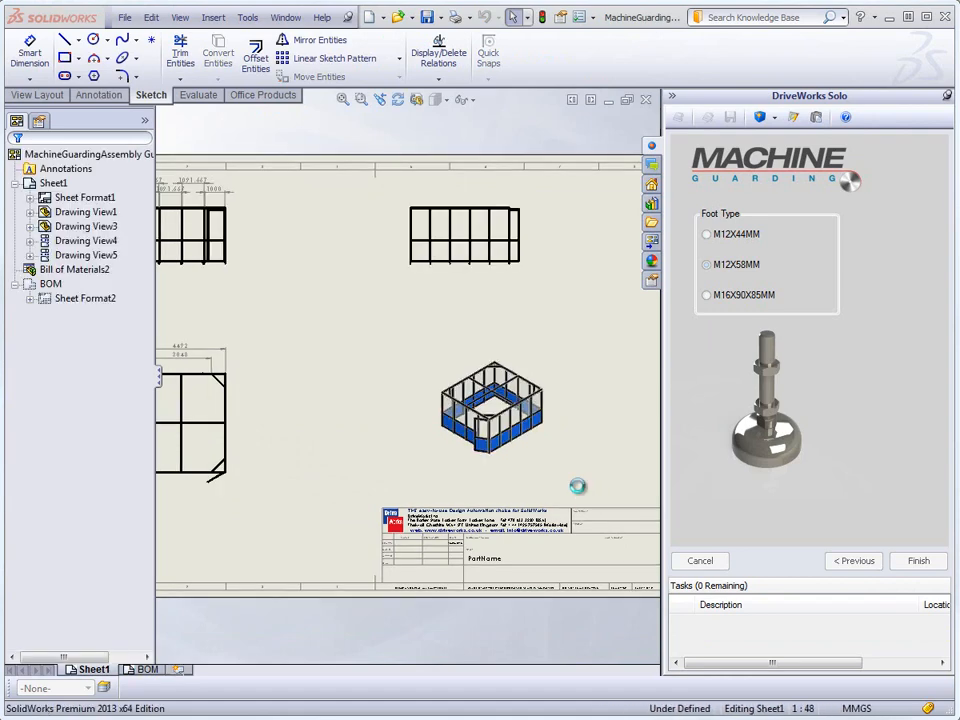
left_click(707, 264)
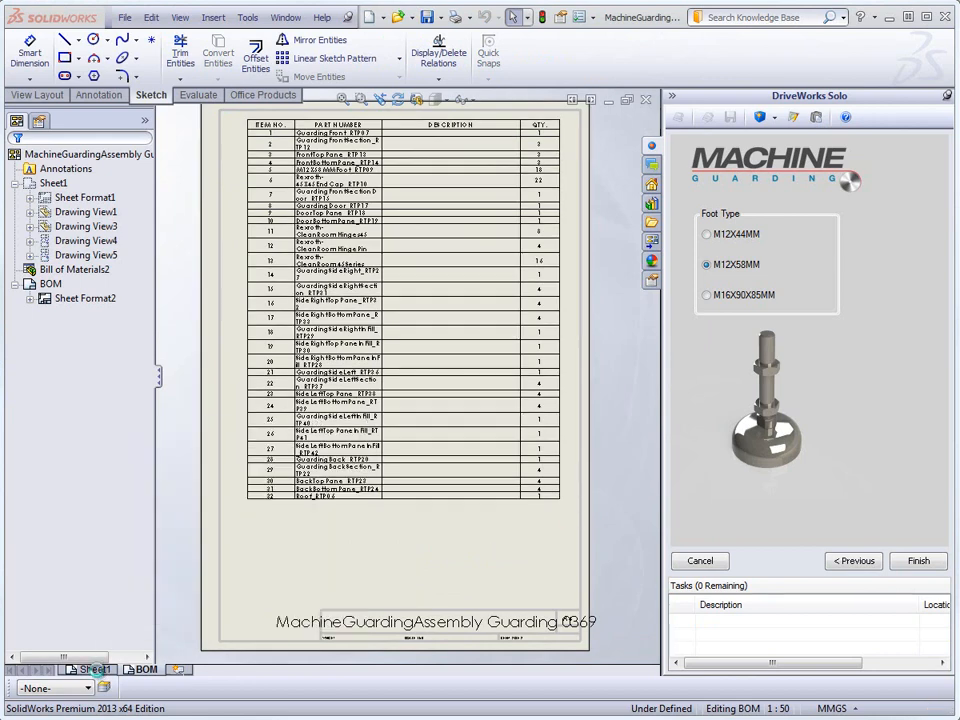
left_click(93, 669)
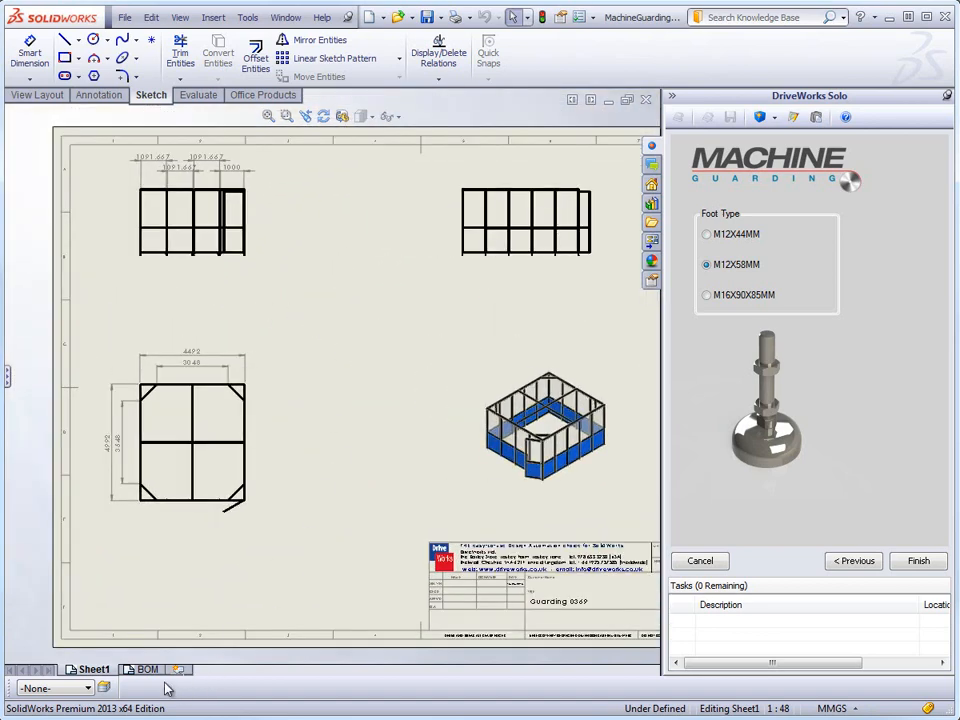
left_click(146, 669)
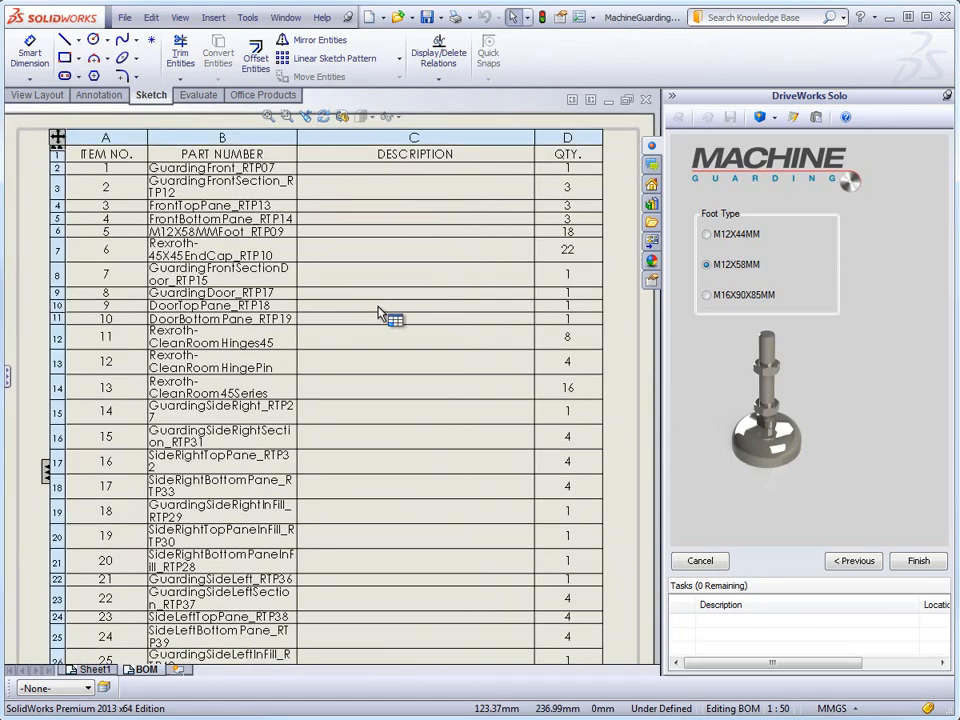
mouse_move(385, 288)
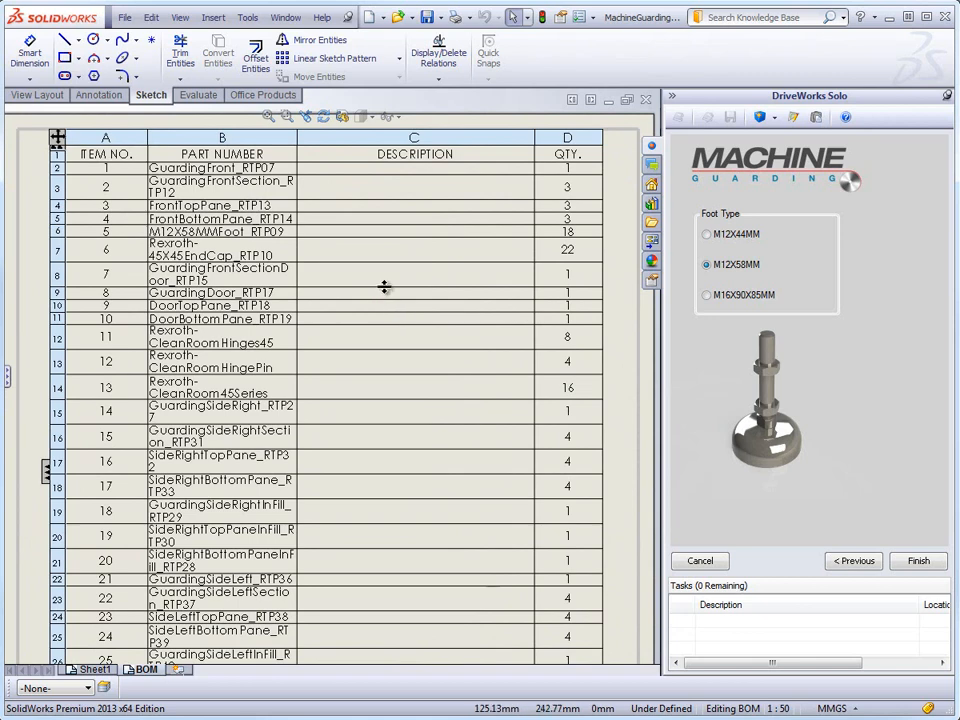
mouse_move(625, 128)
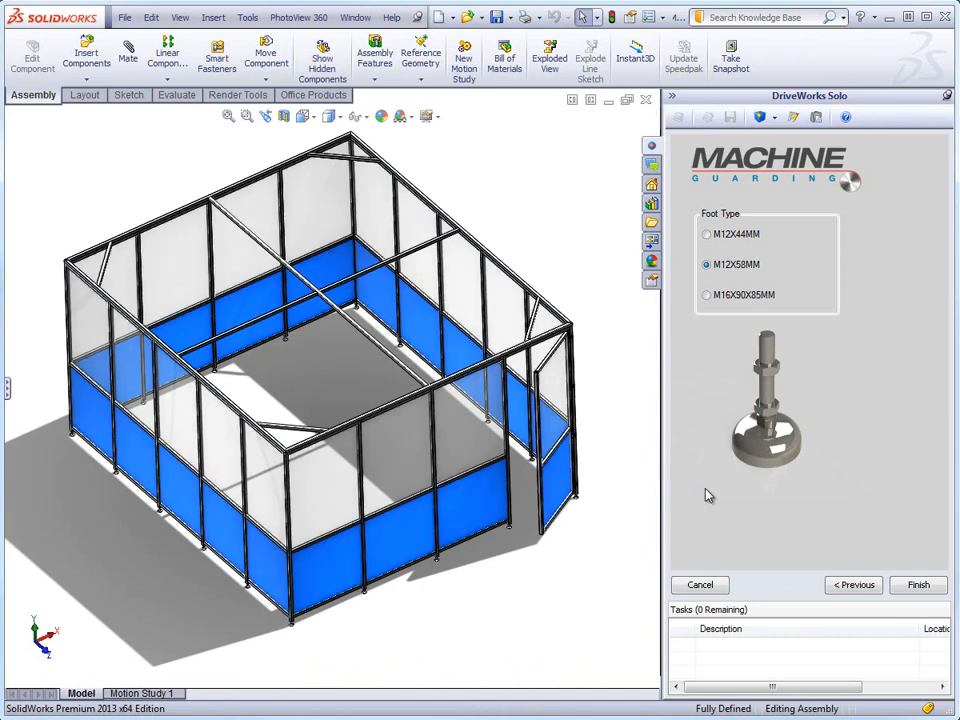
mouse_move(870, 510)
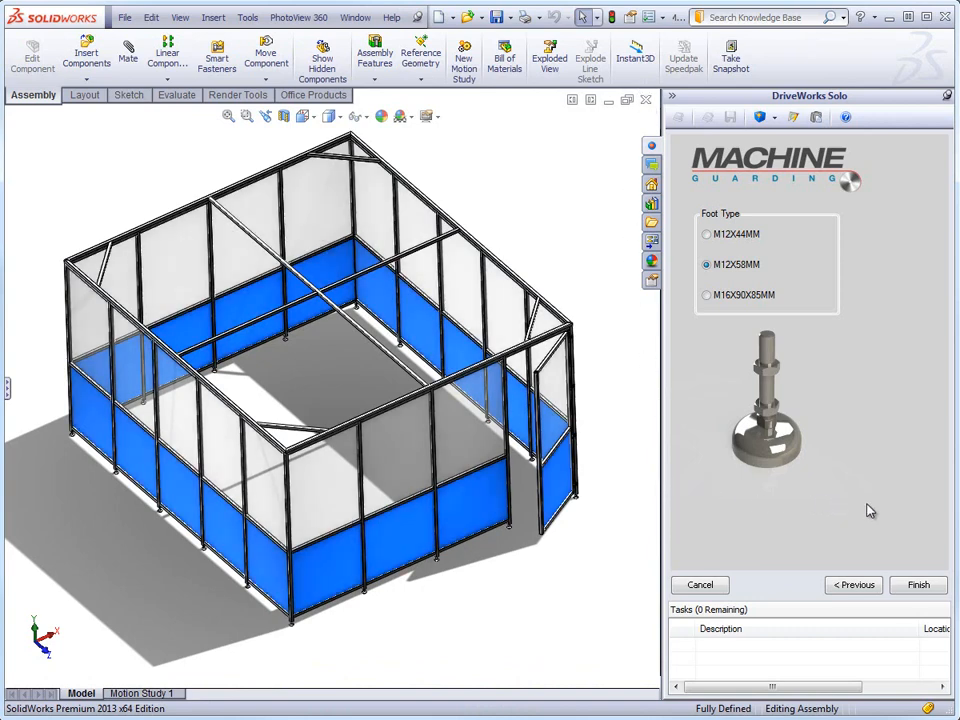
Step: Finalize the guard with all Finish Models options kept: models, drawings and documents
left_click(916, 585)
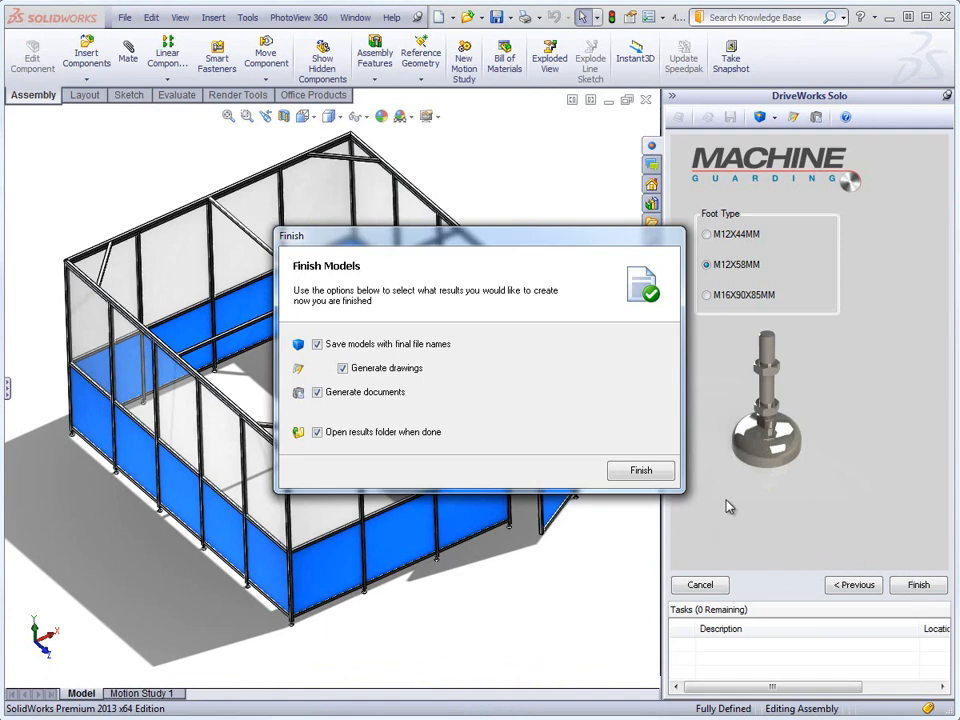
left_click(640, 470)
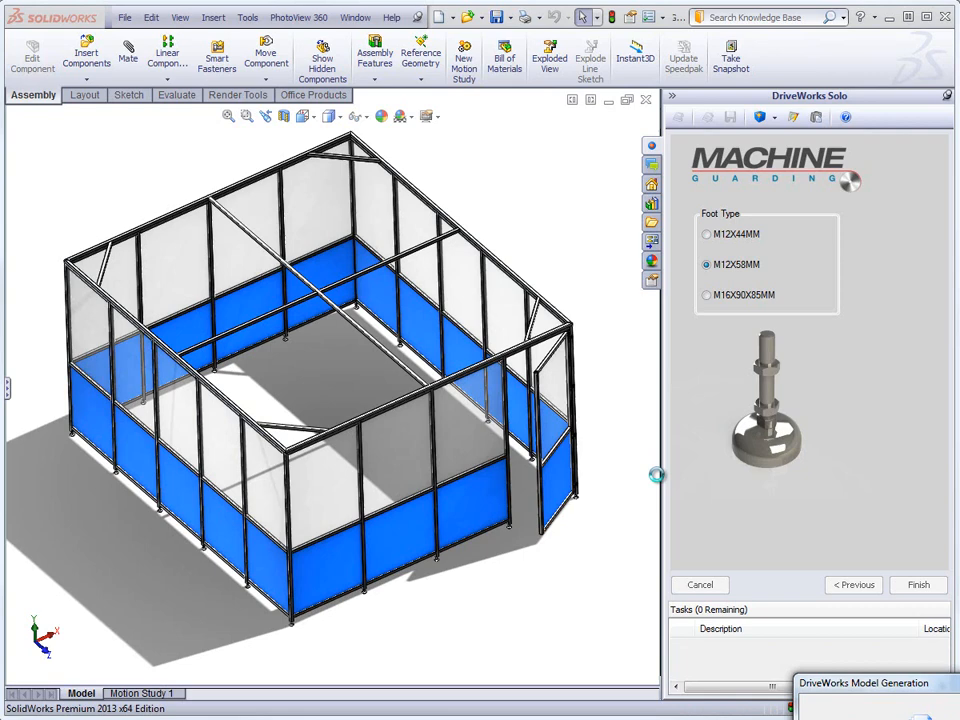
mouse_move(658, 480)
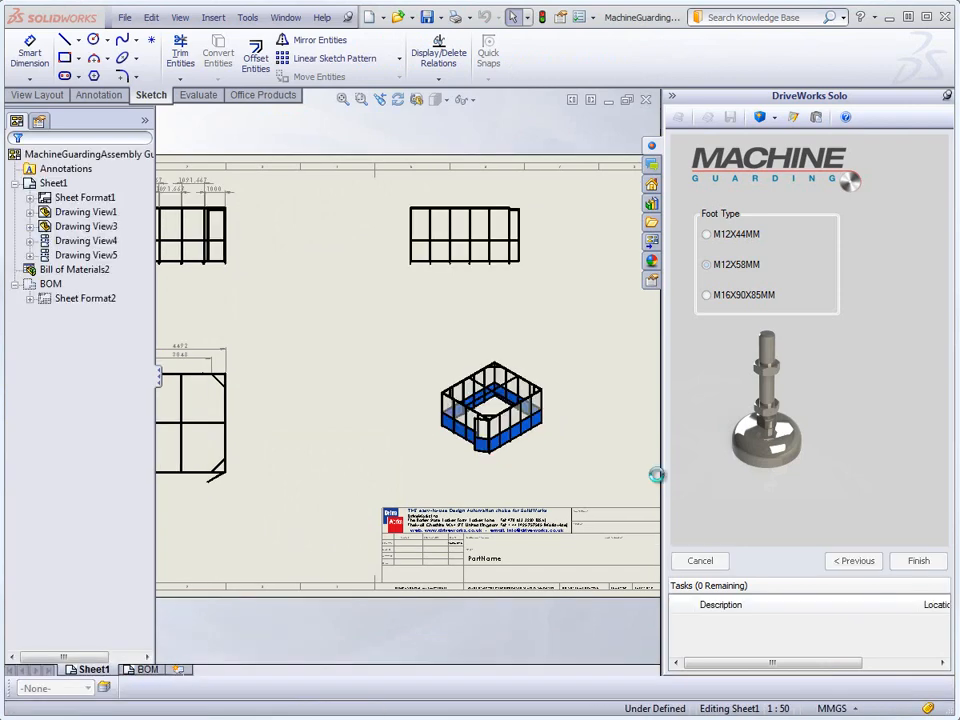
Step: Let generation finish and view the Guarding 0369 results folder with Drawings, Models and report
left_click(146, 669)
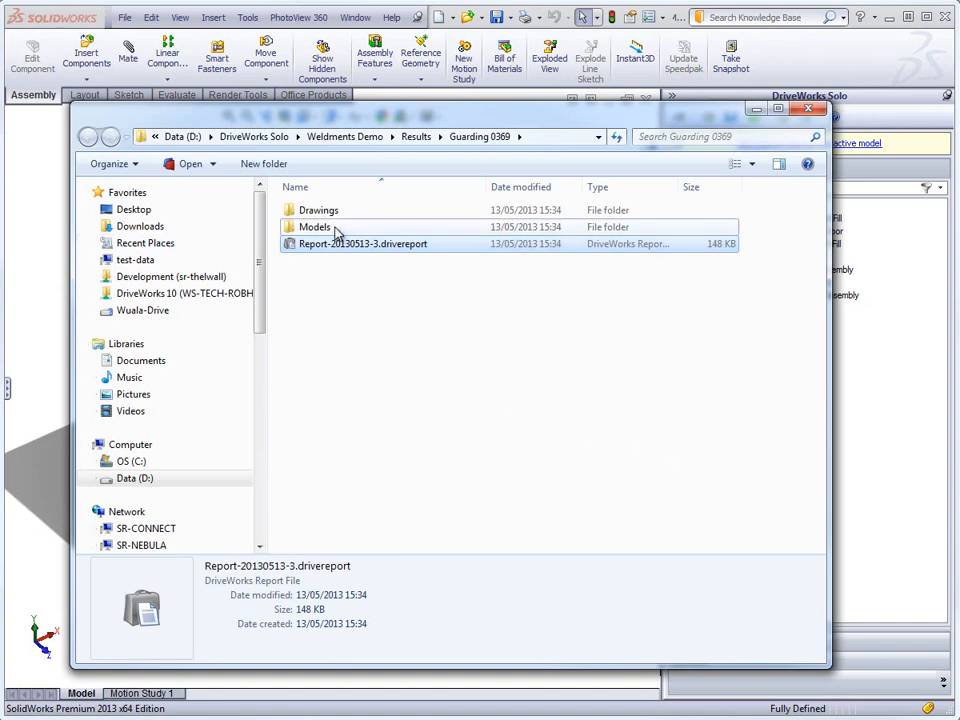
double_click(316, 227)
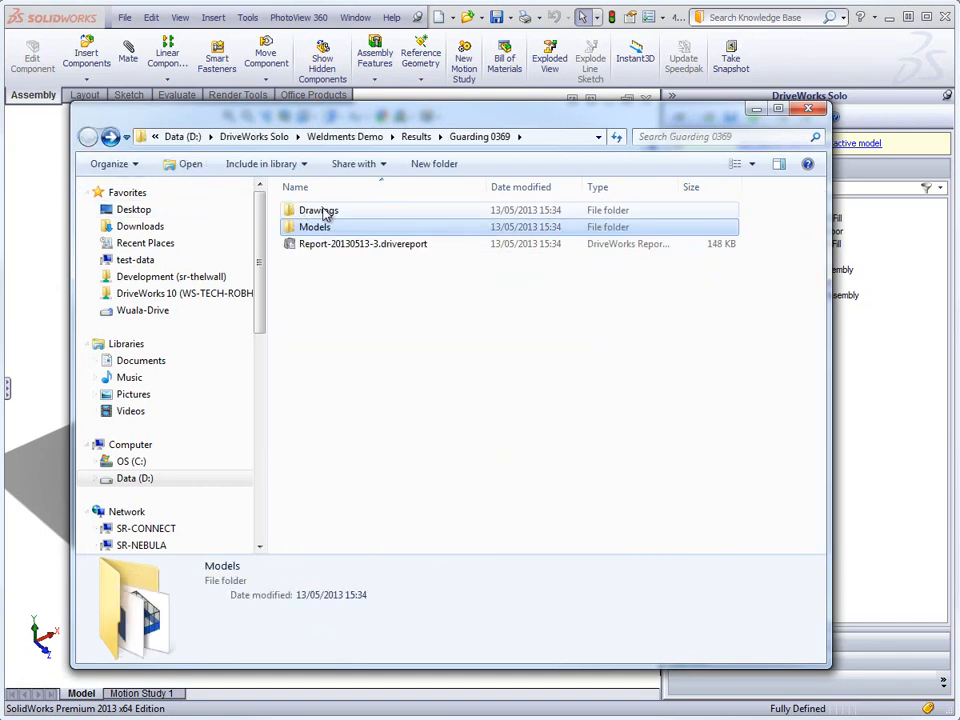
double_click(319, 210)
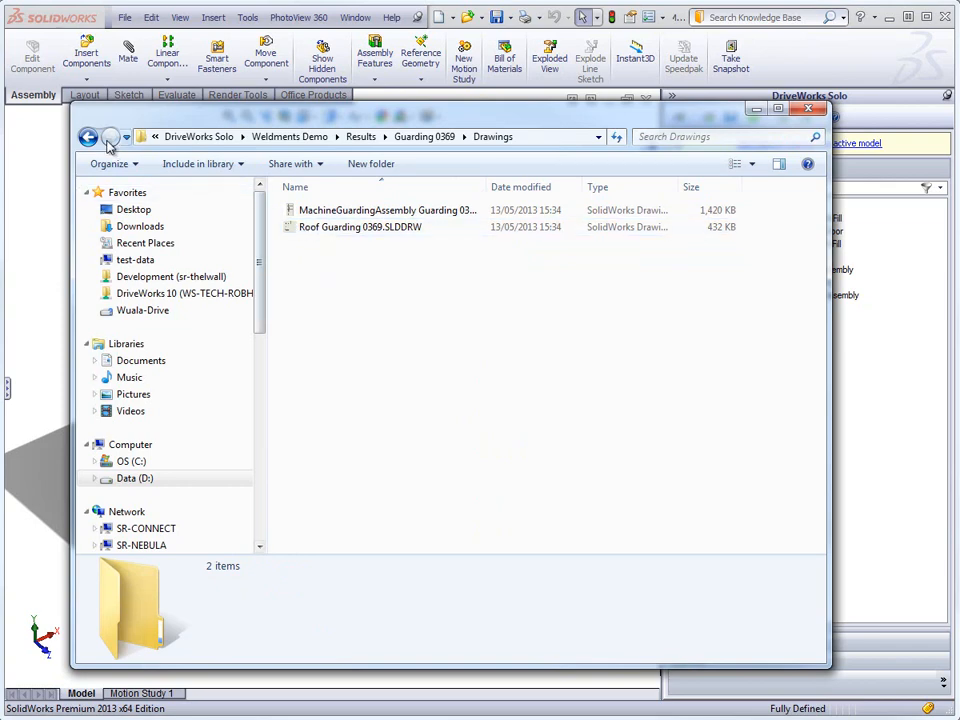
left_click(88, 137)
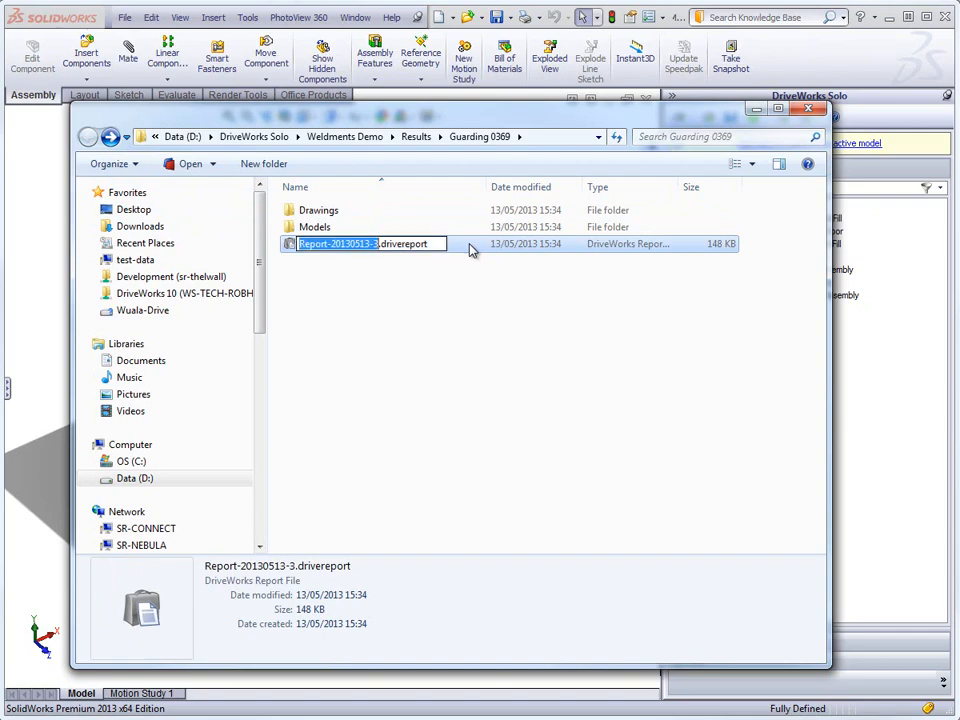
double_click(337, 243)
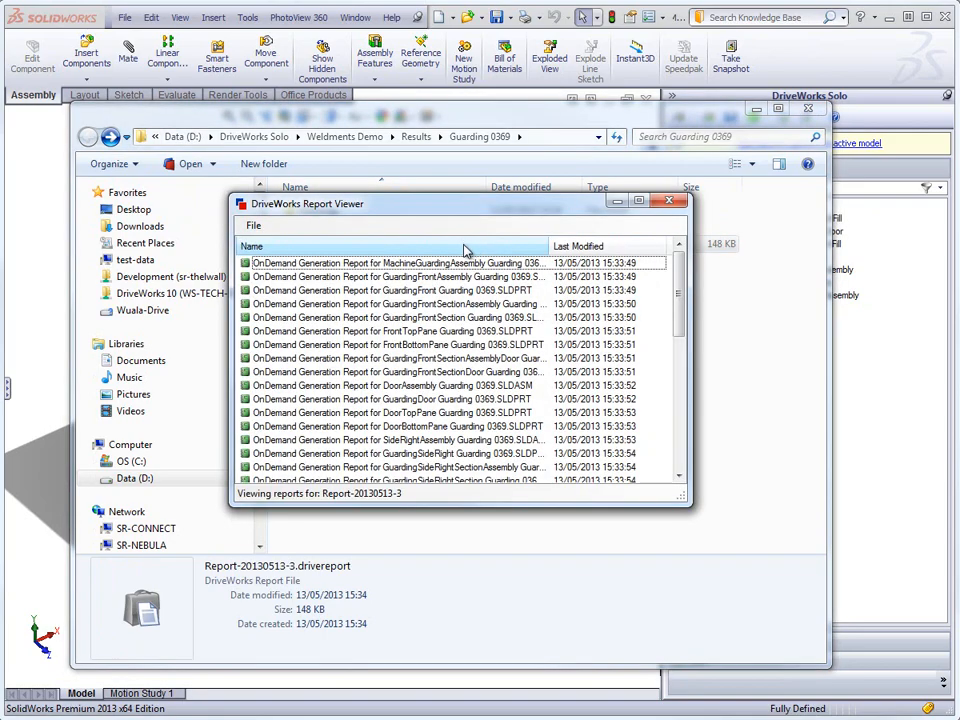
scroll("down", 3)
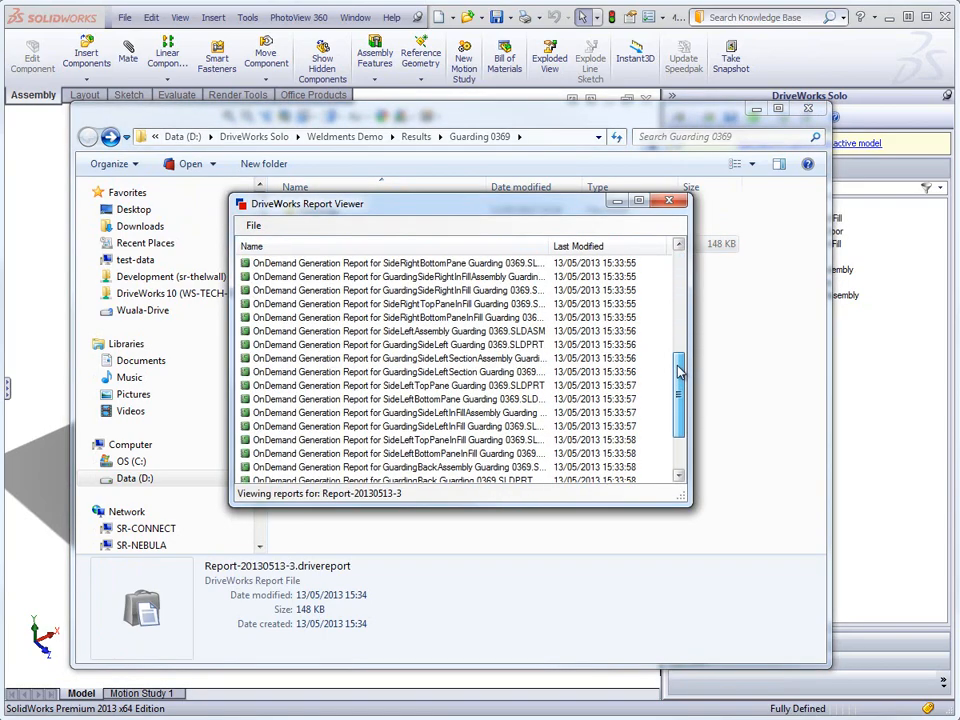
scroll("up", 3)
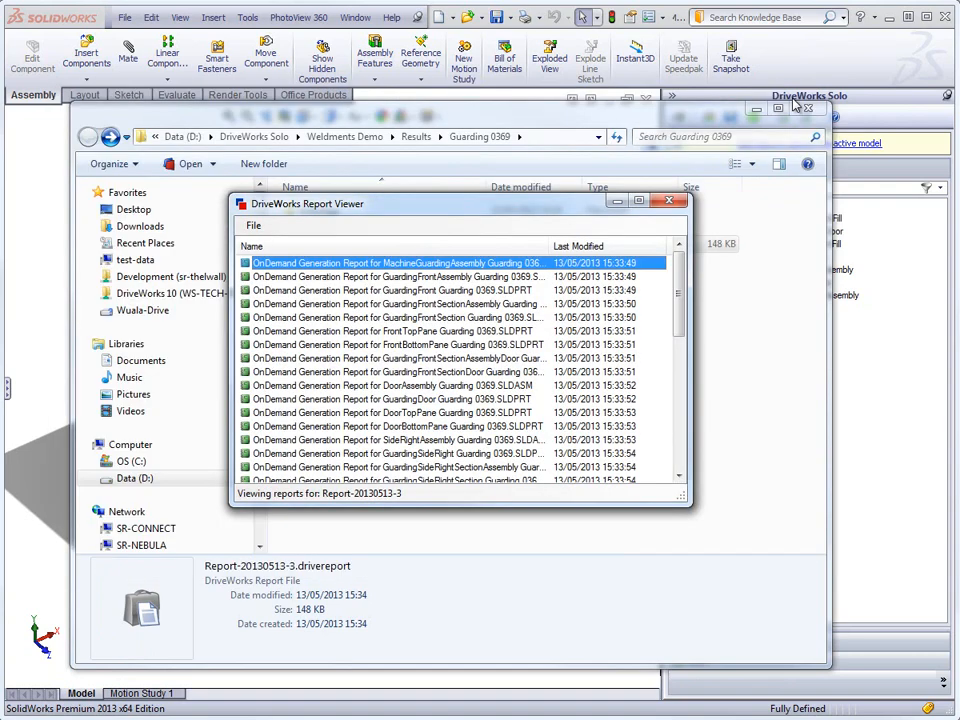
left_click(670, 202)
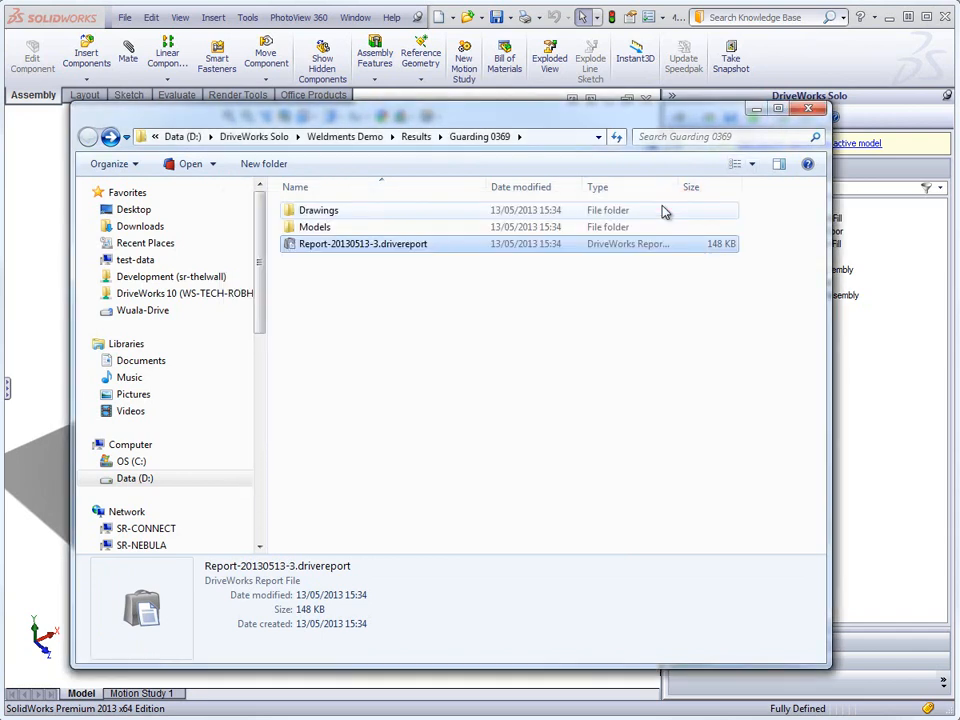